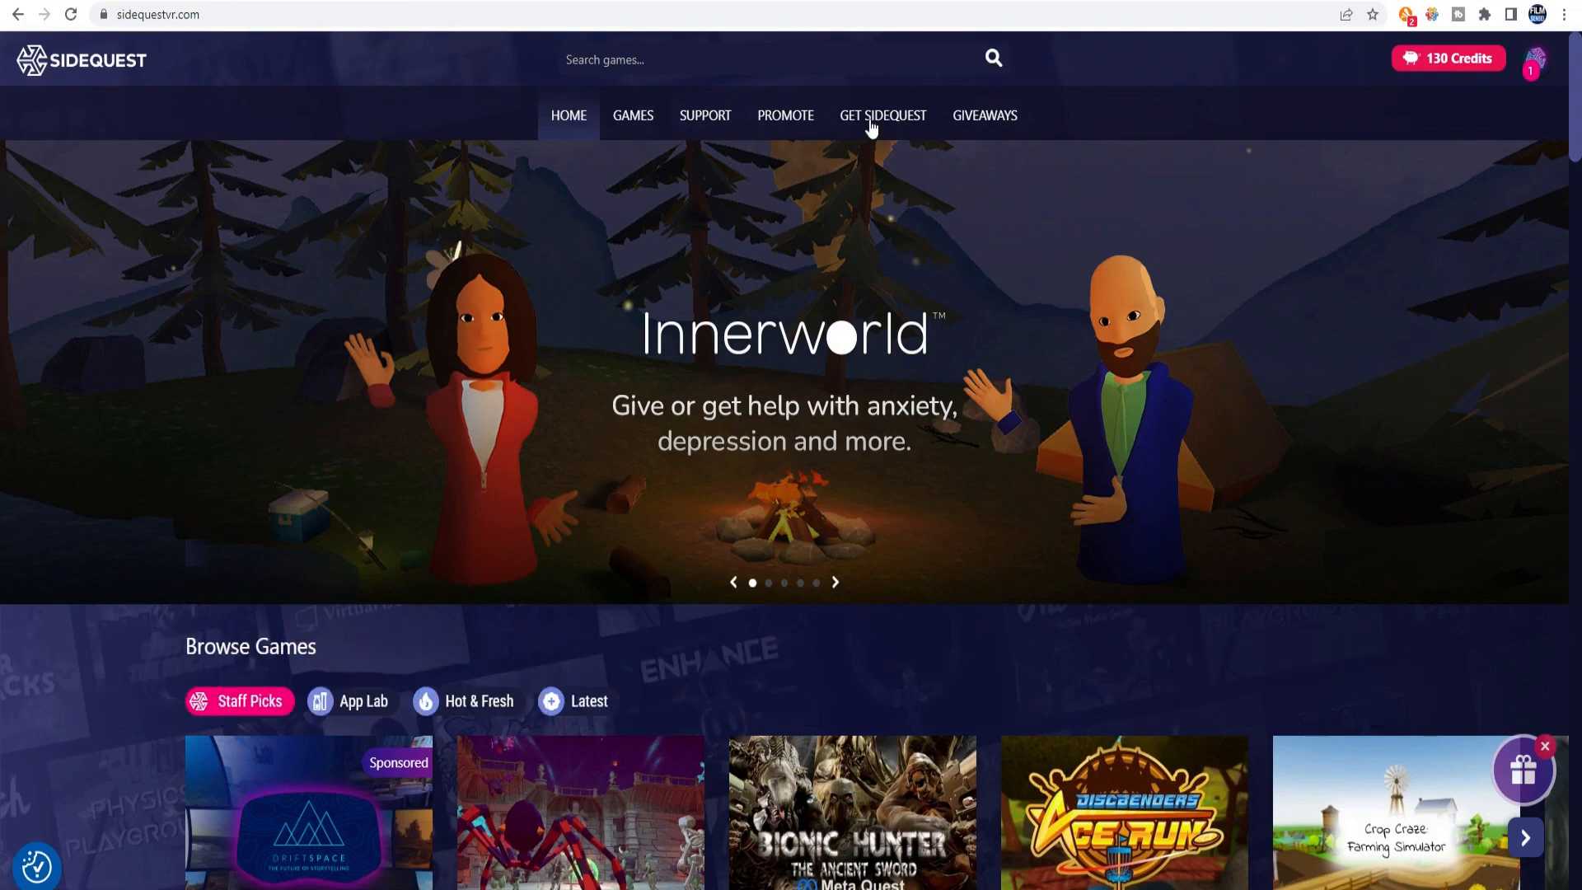
From the Get SideQuest page, download the SideQuest installer for Windows 10 x64
left_click(881, 115)
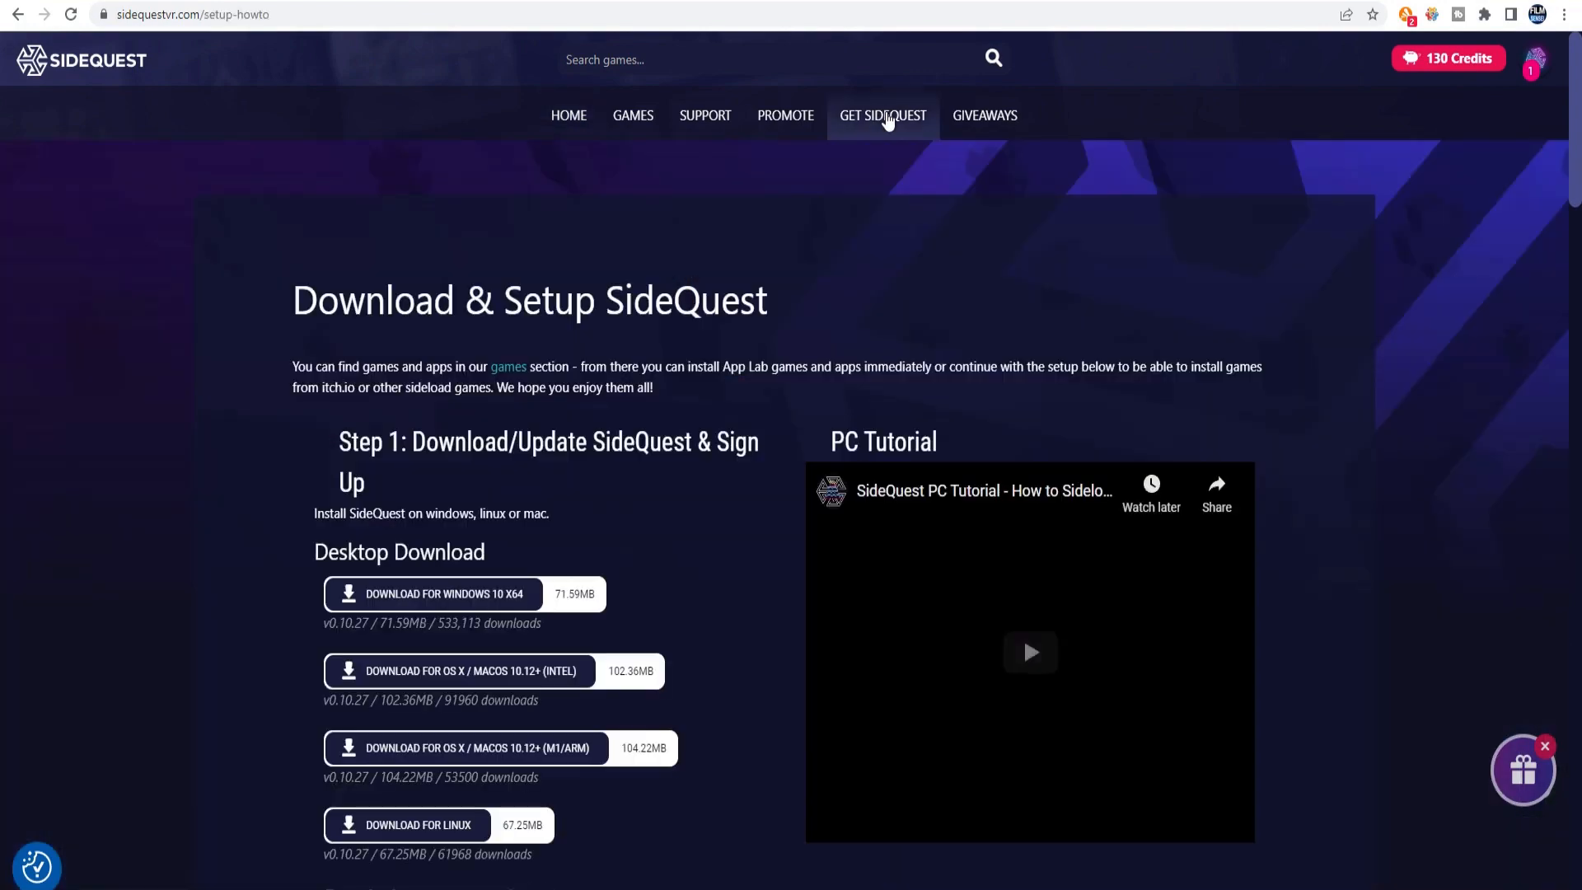
scroll("down", 3)
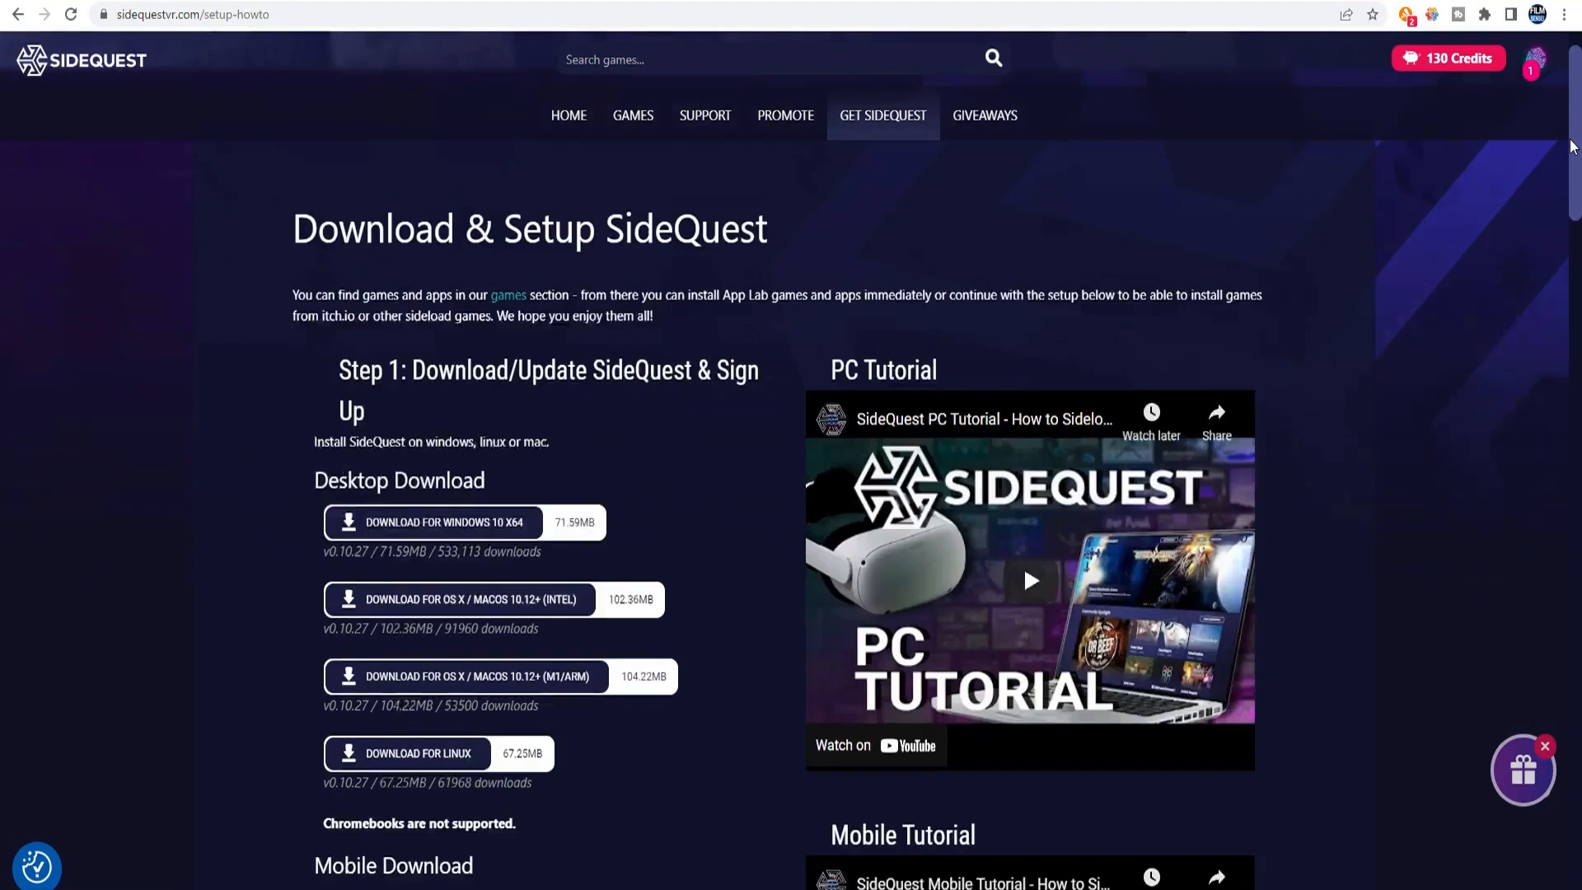
scroll("down", 3)
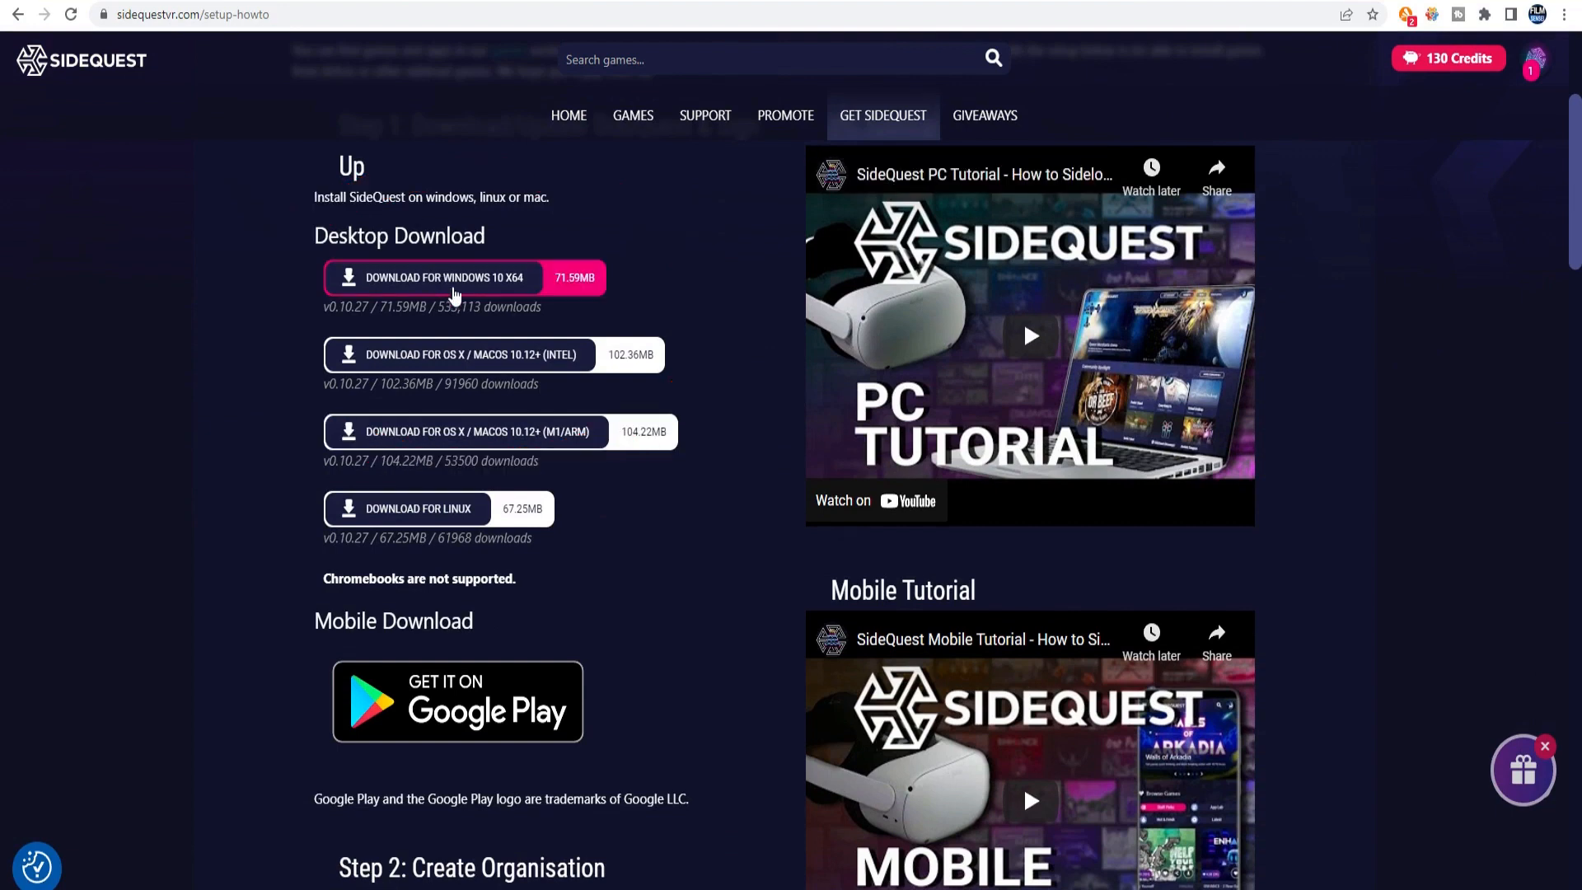
left_click(442, 278)
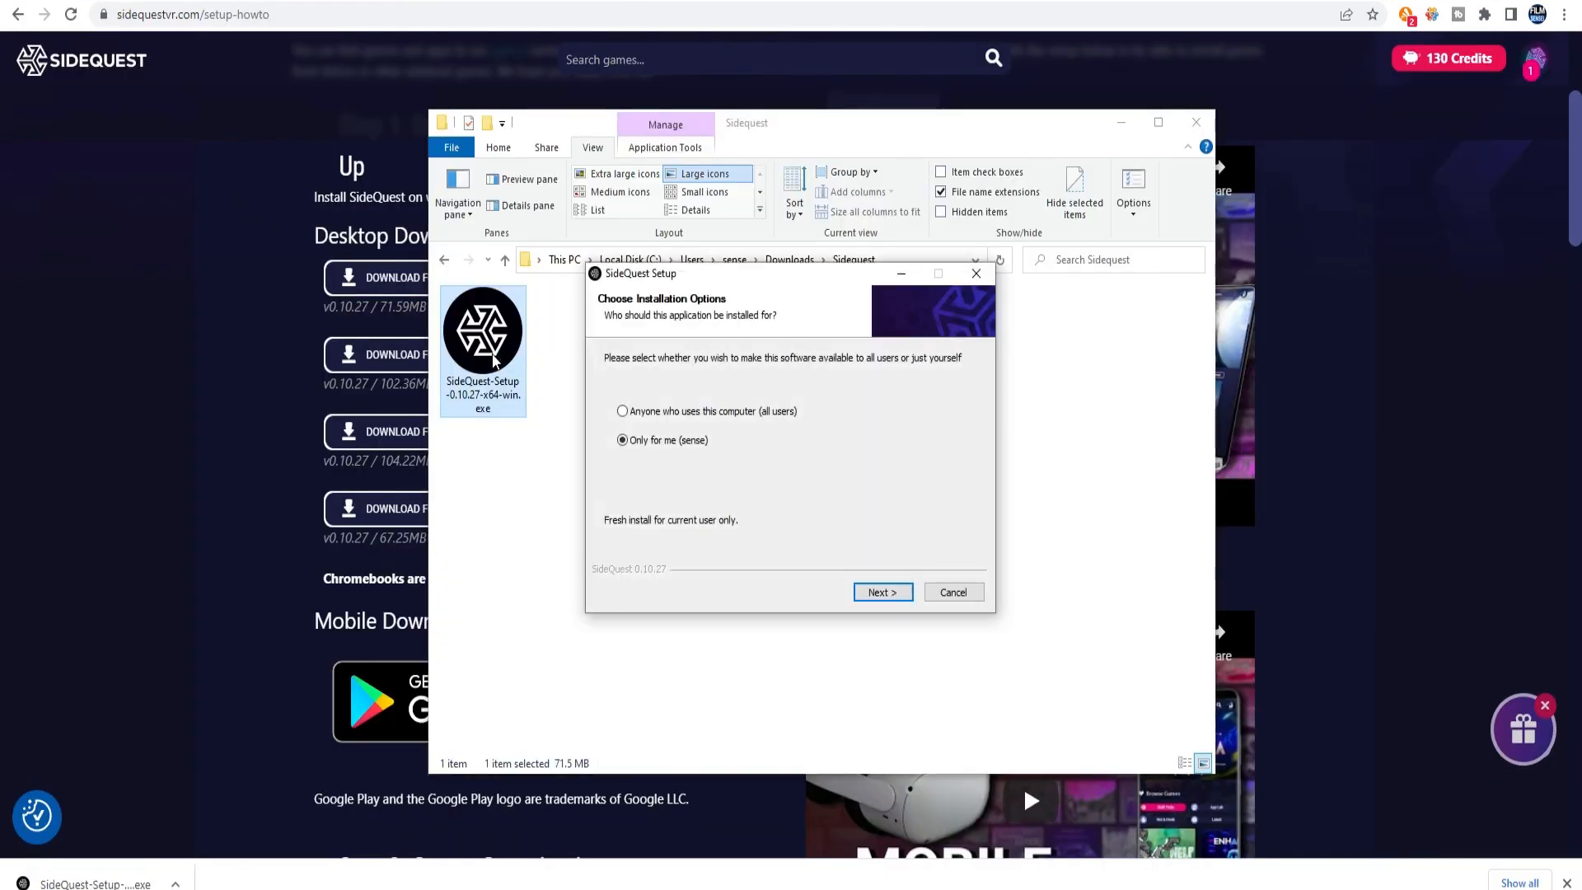
Install SideQuest with 'Only for me' and finish the setup wizard
left_click(881, 593)
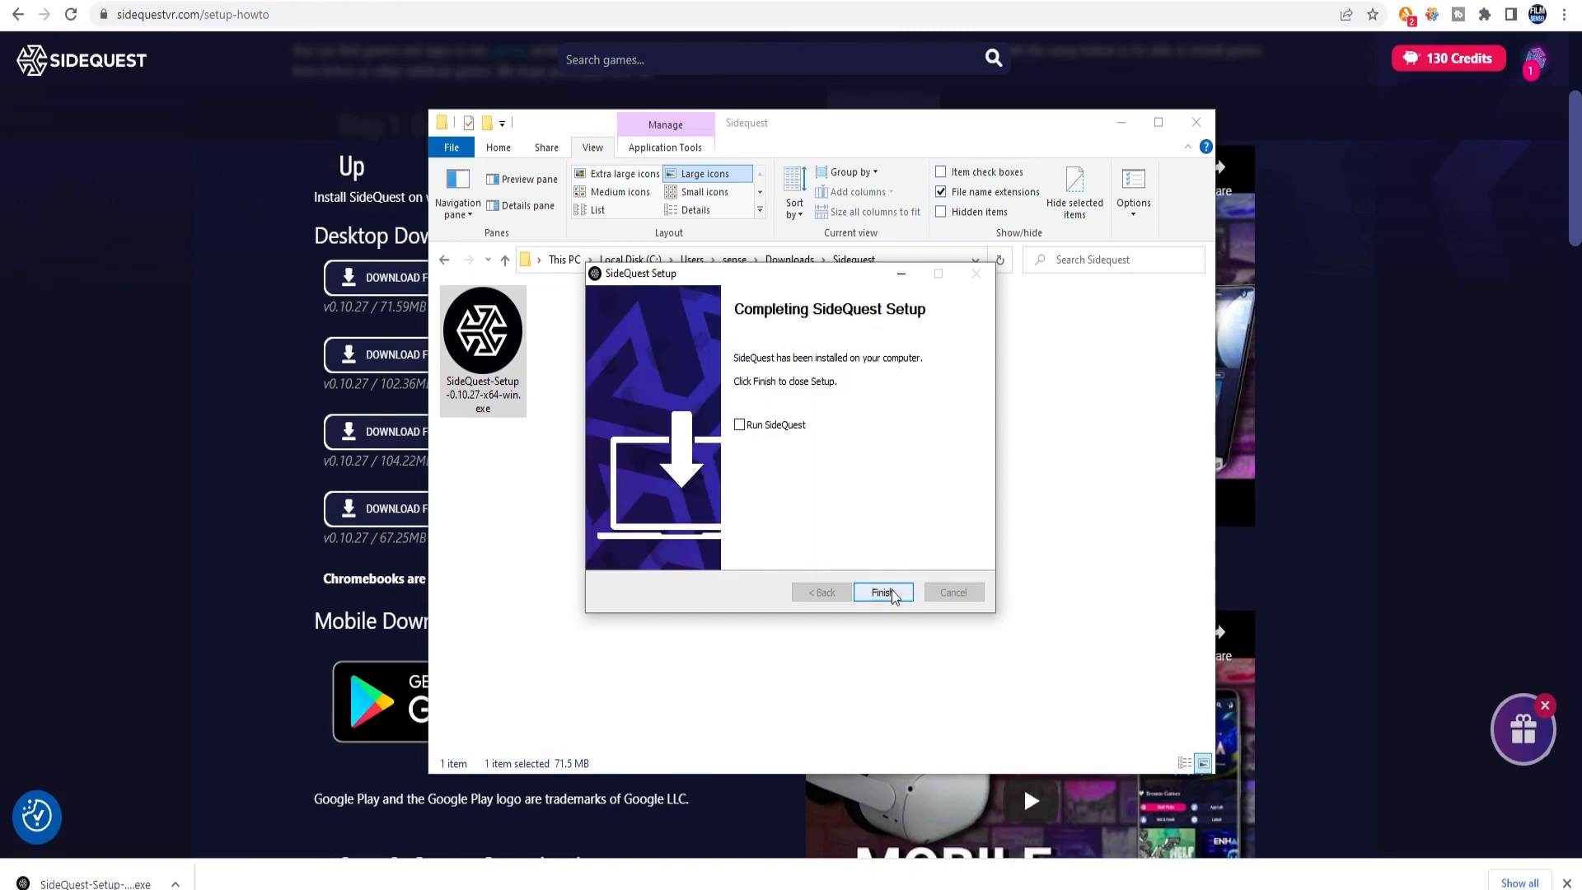
left_click(883, 592)
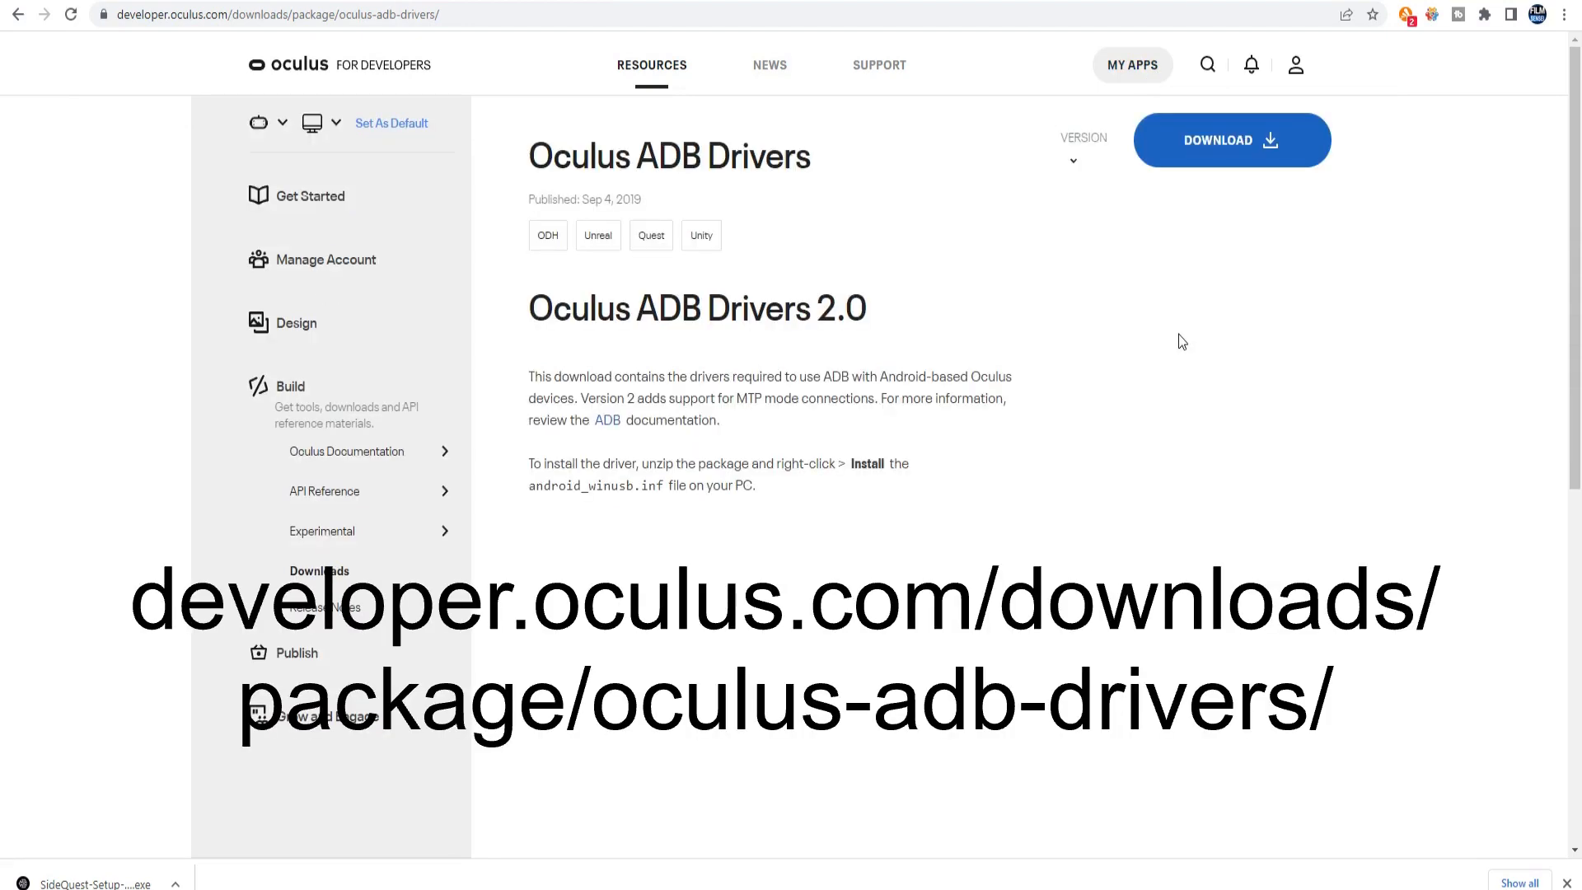
mouse_move(1177, 293)
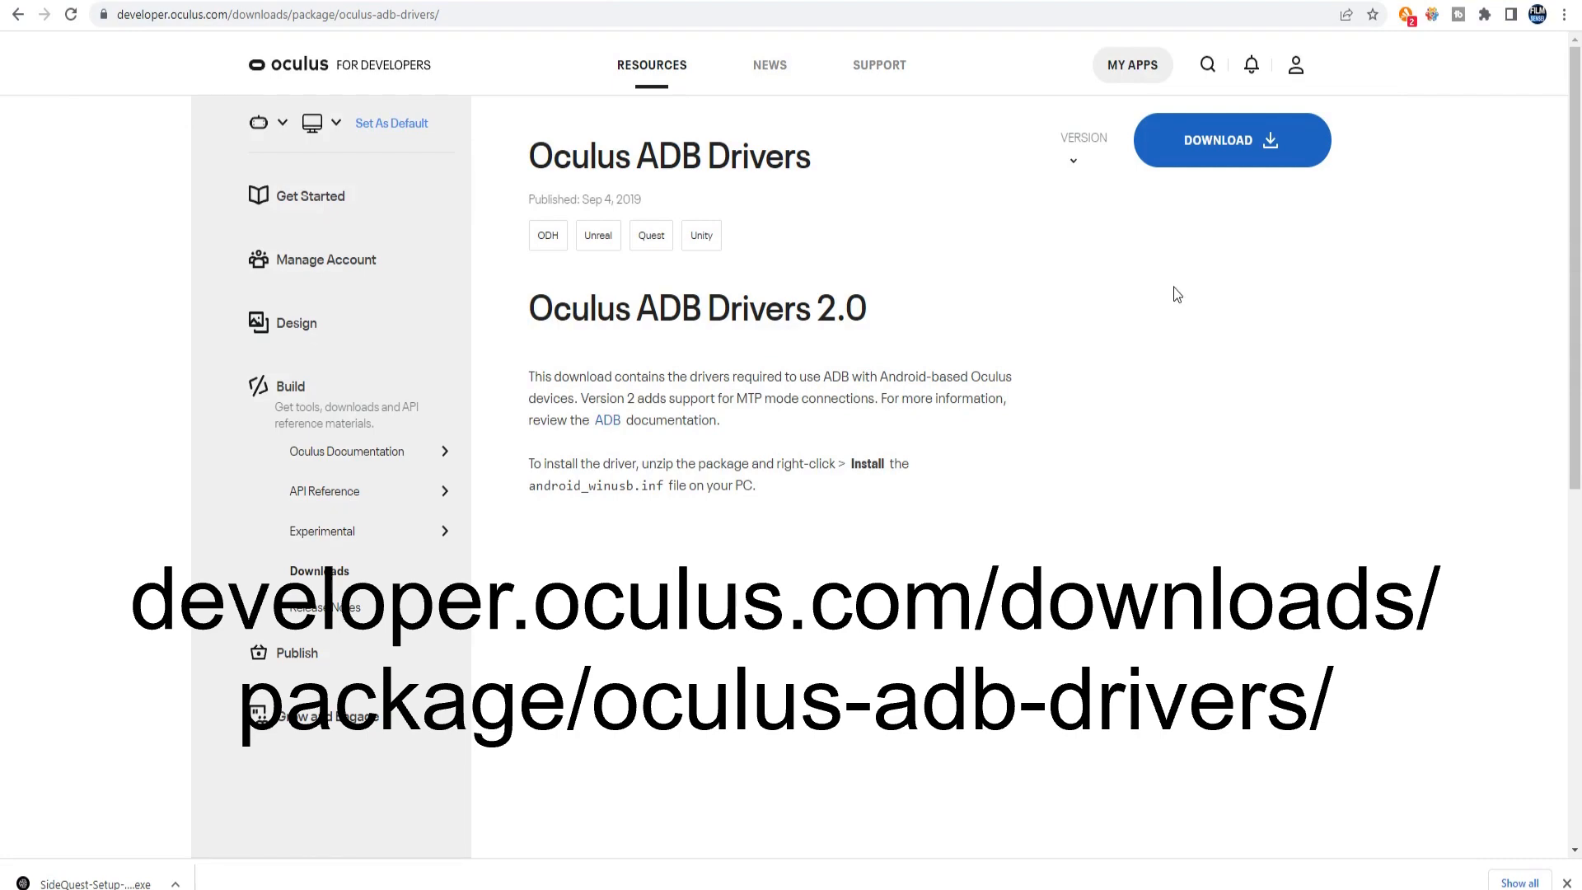
Download the Oculus ADB Drivers 2.0 package from the developer downloads page
left_click(1231, 140)
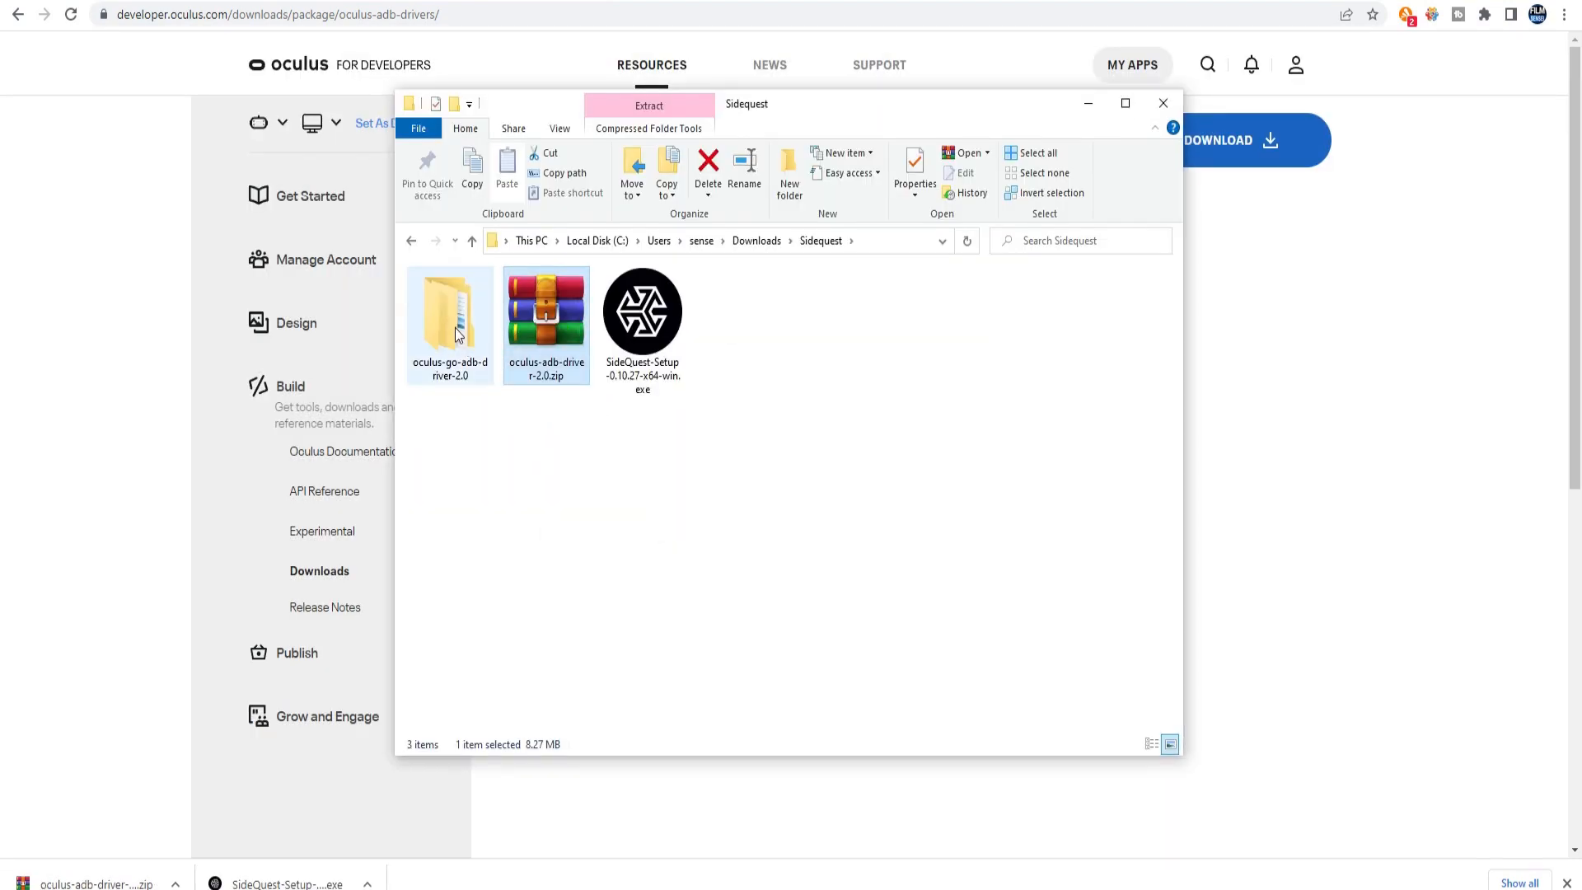
Open oculus-go-adb-driver-2.0 > usb_driver and bring up actions for android_winusb.inf
double_click(450, 311)
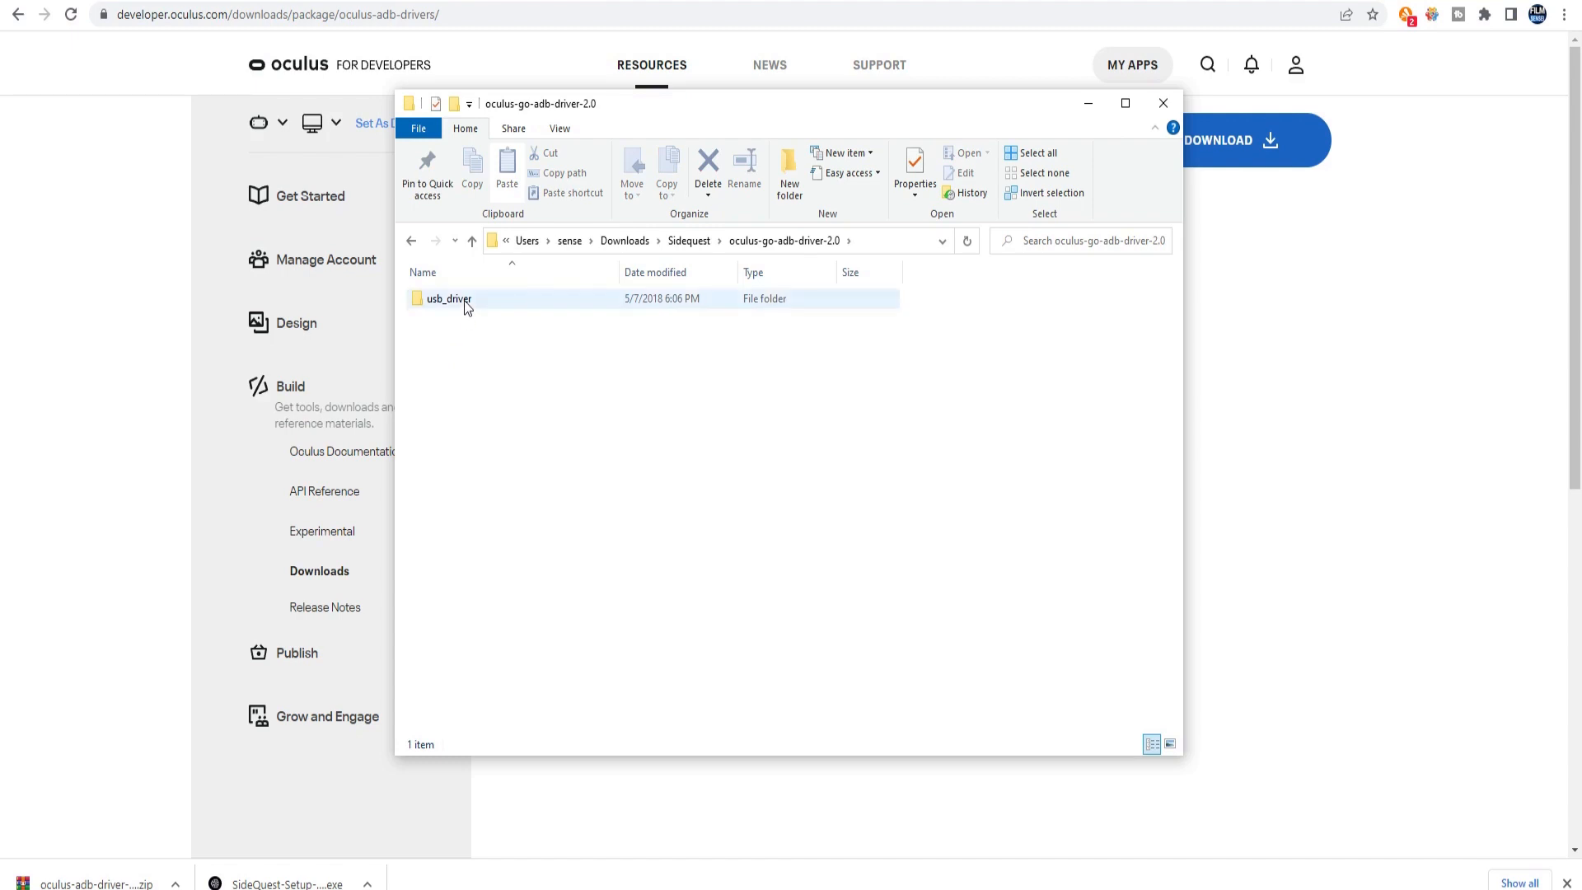
double_click(448, 298)
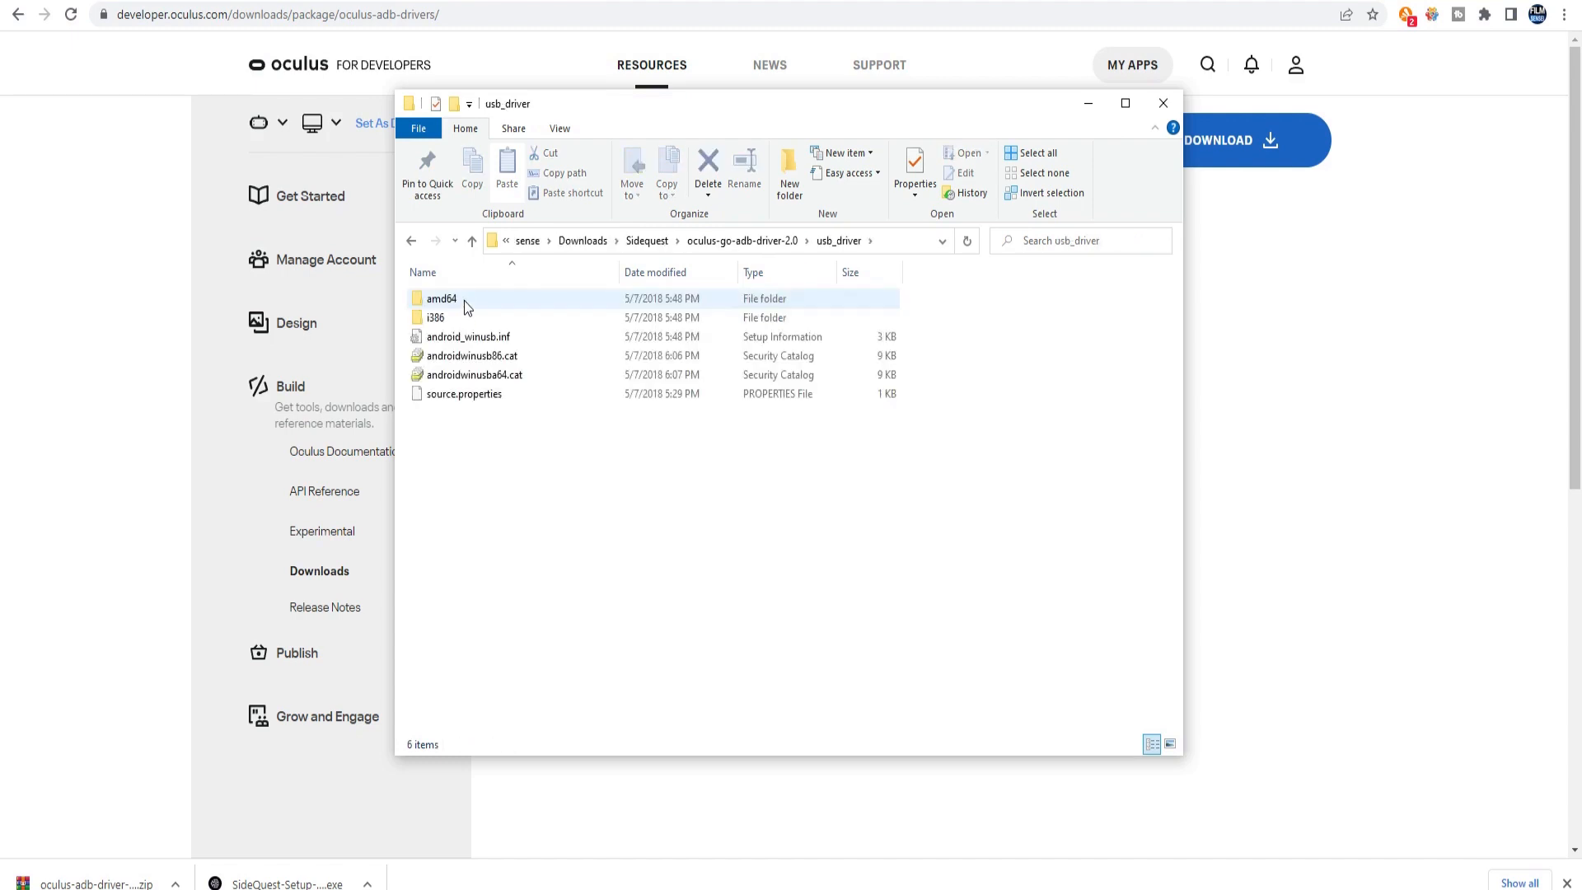
left_click(468, 336)
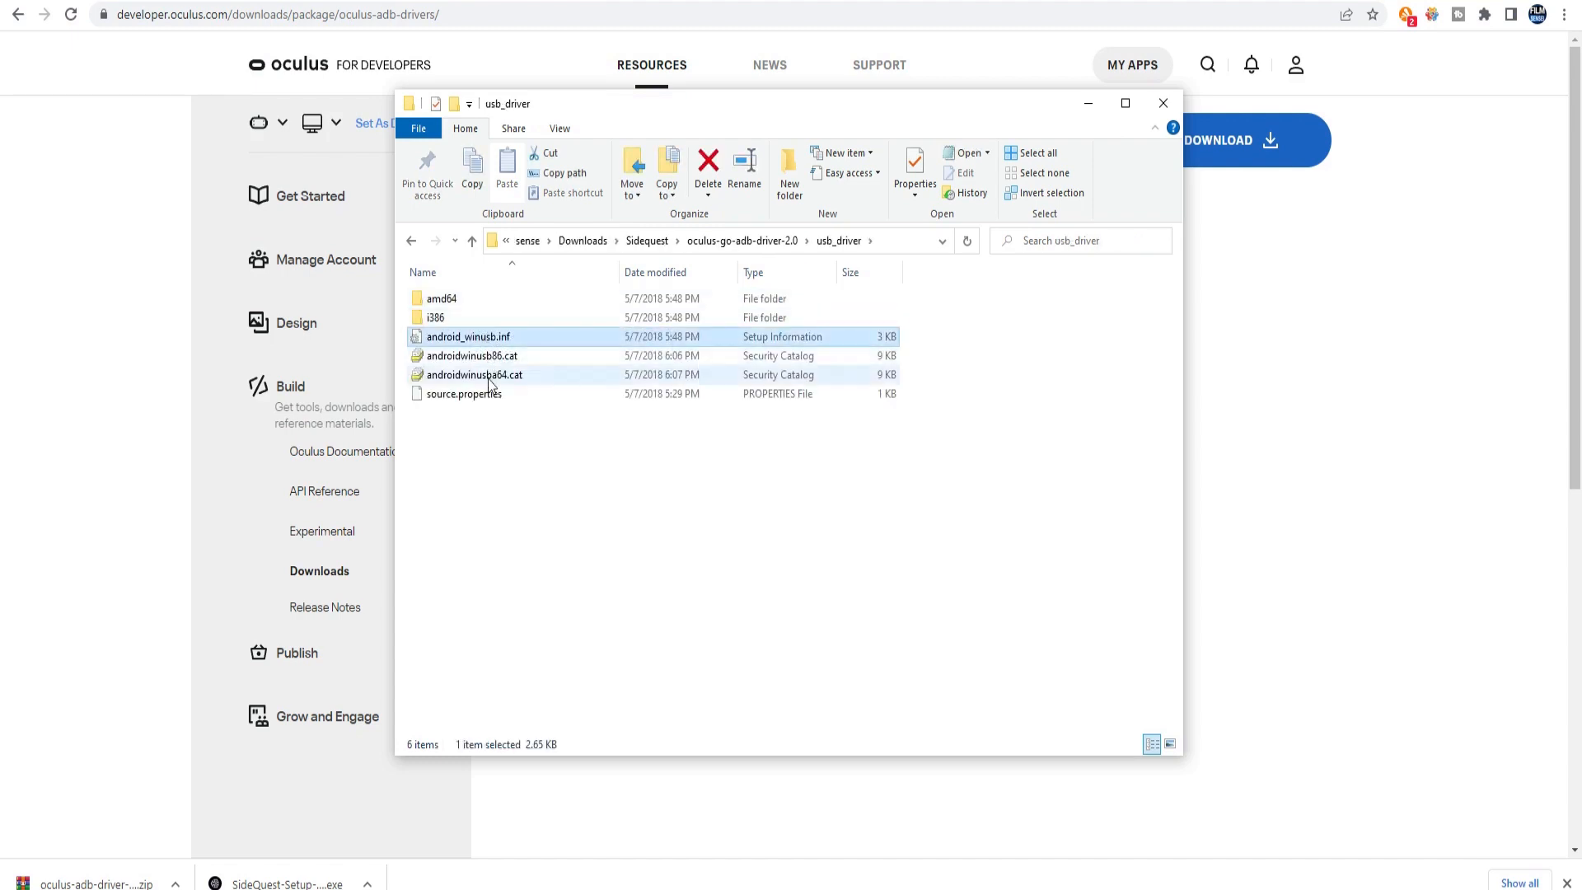
right_click(467, 336)
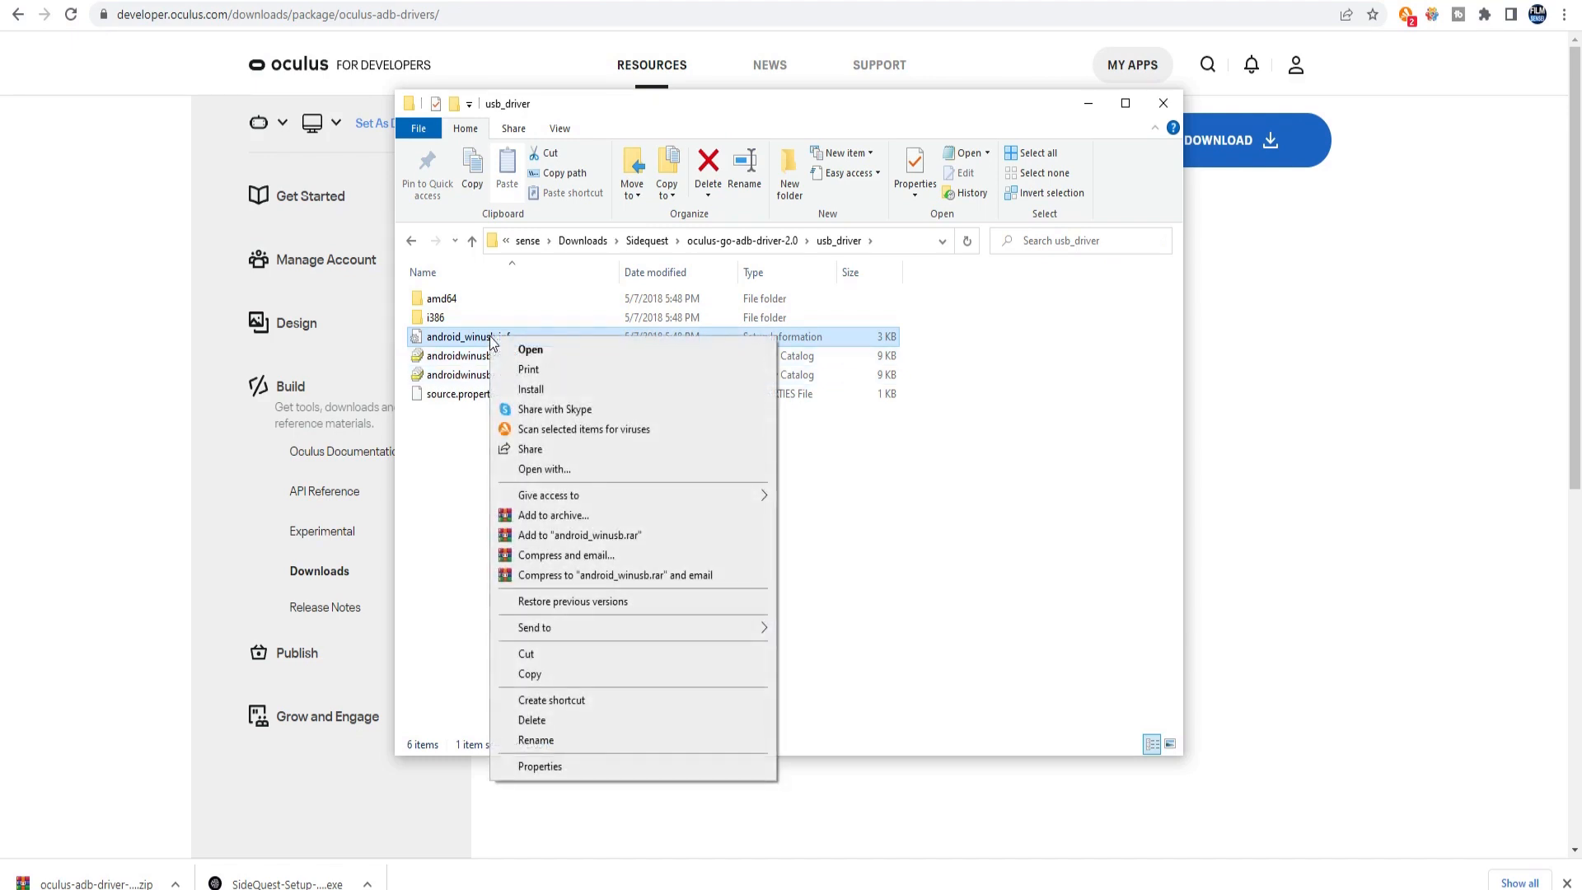
mouse_move(531, 389)
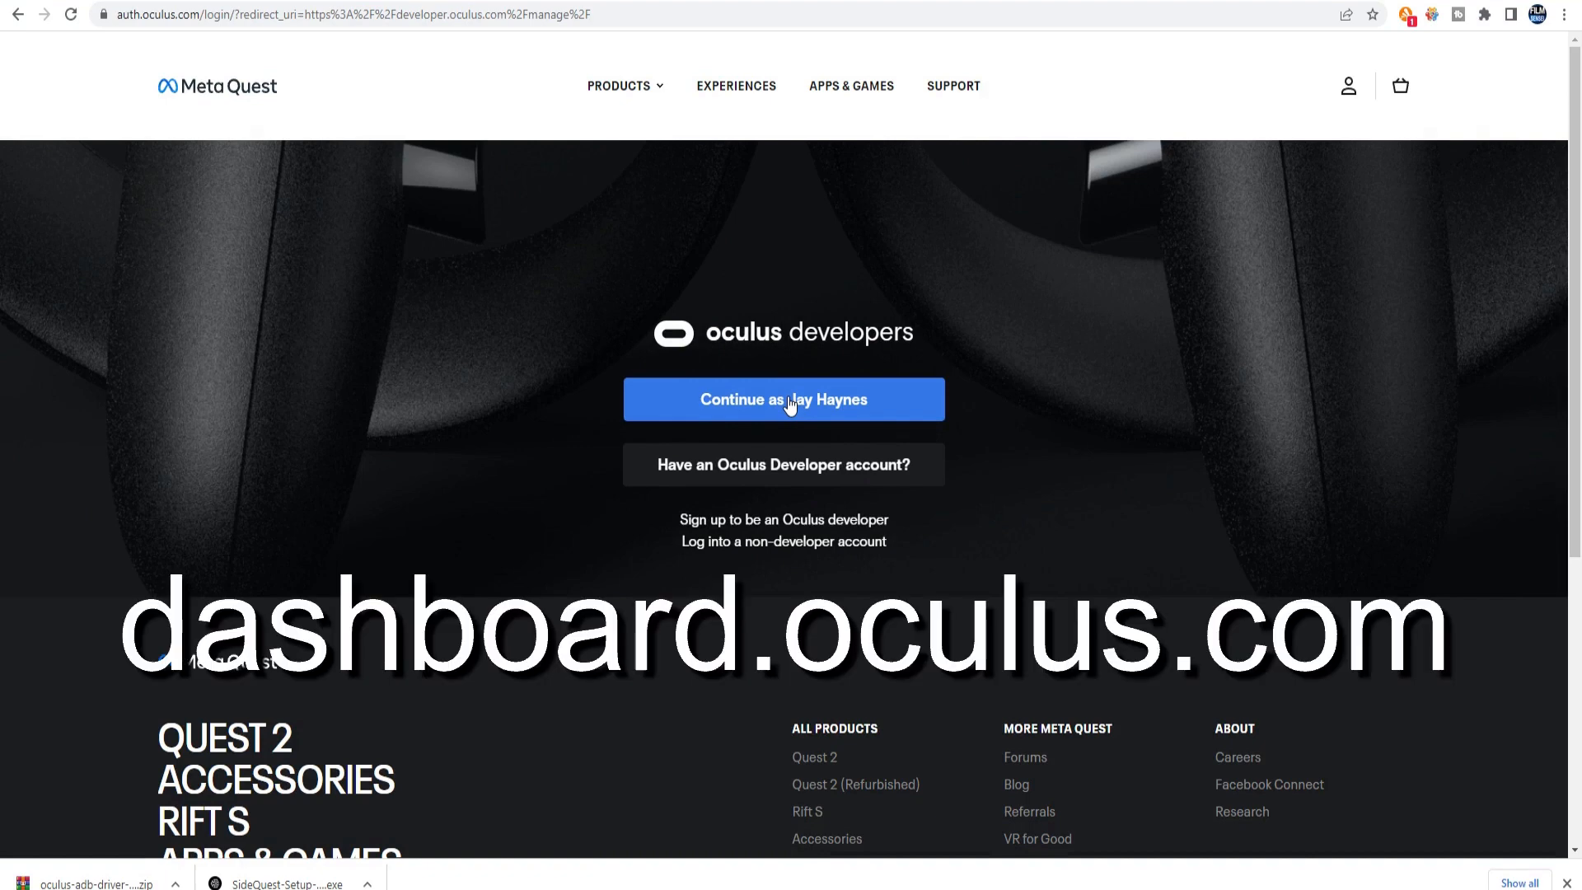
Continue signing in to the Oculus developer dashboard with the existing account
left_click(783, 399)
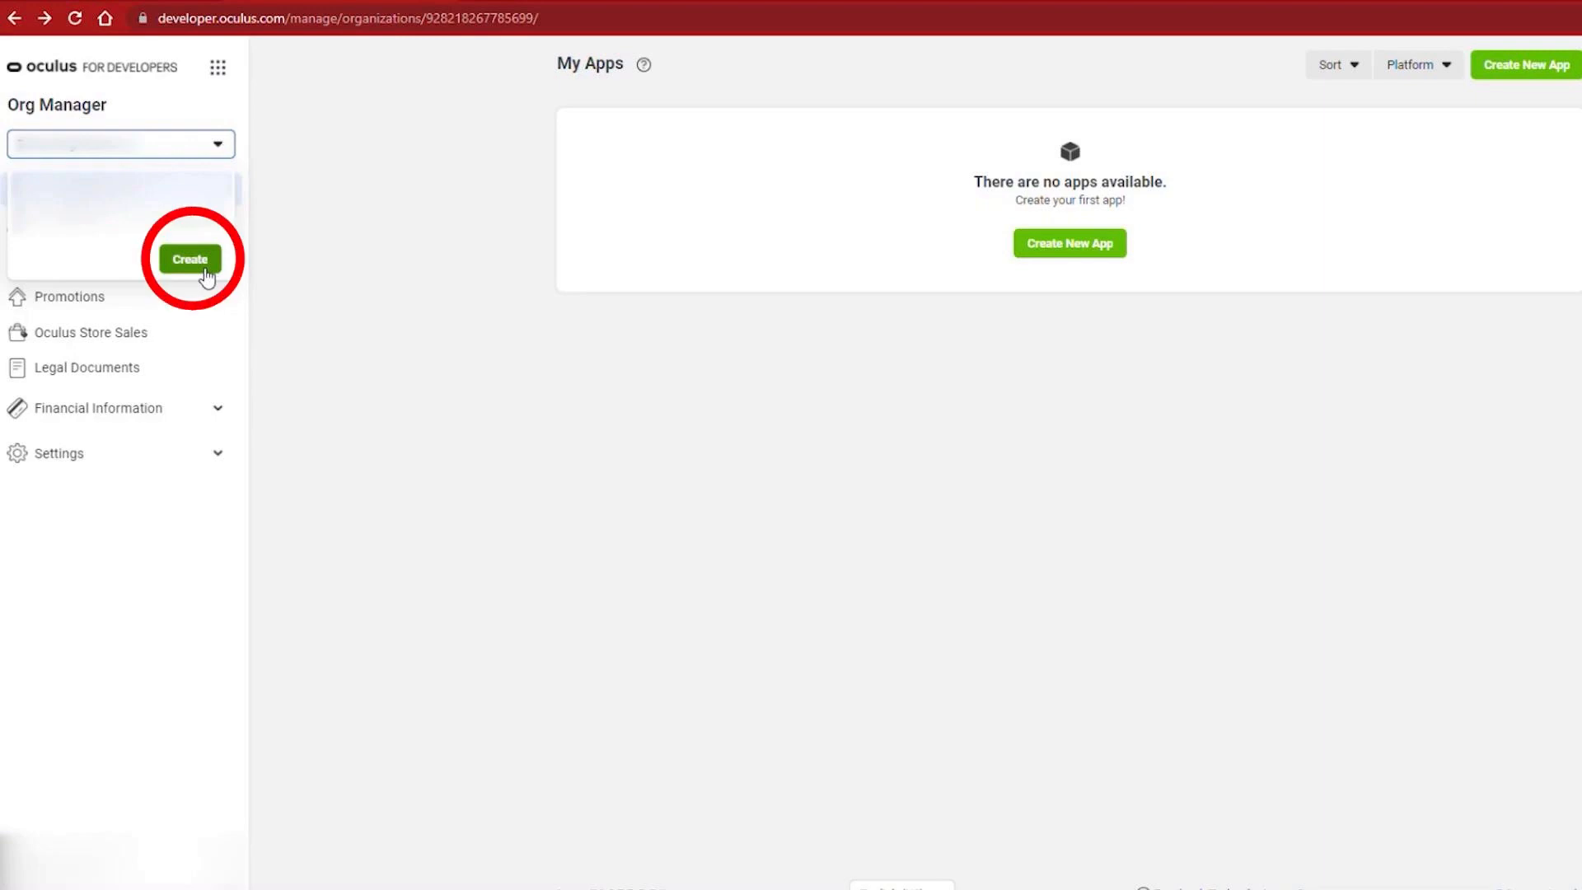
Start a new developer organization and type its name
left_click(189, 259)
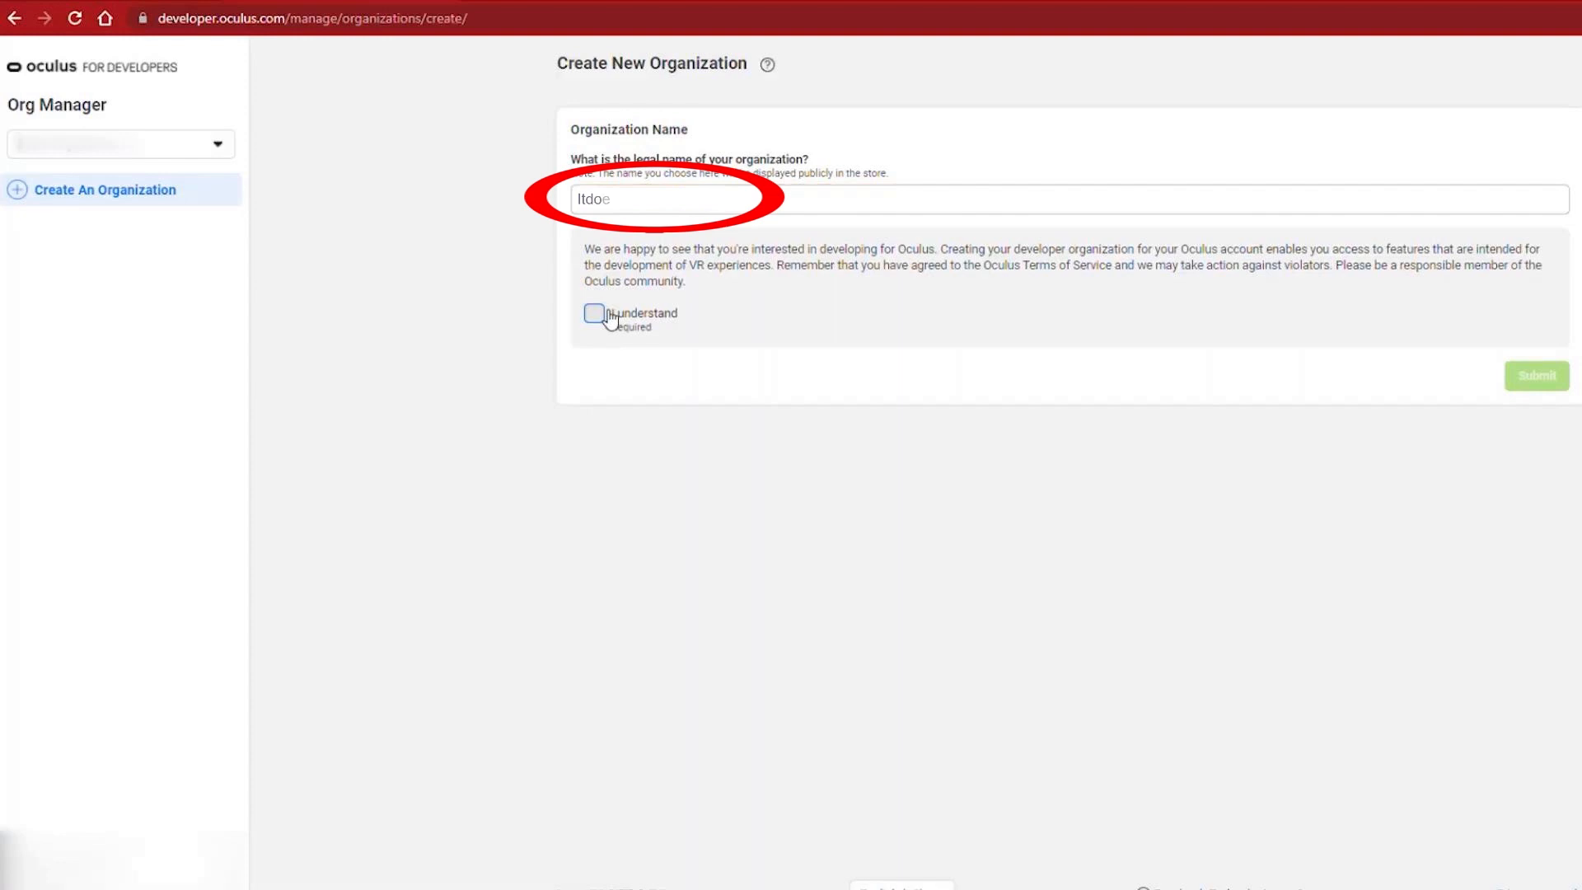
type("sn't")
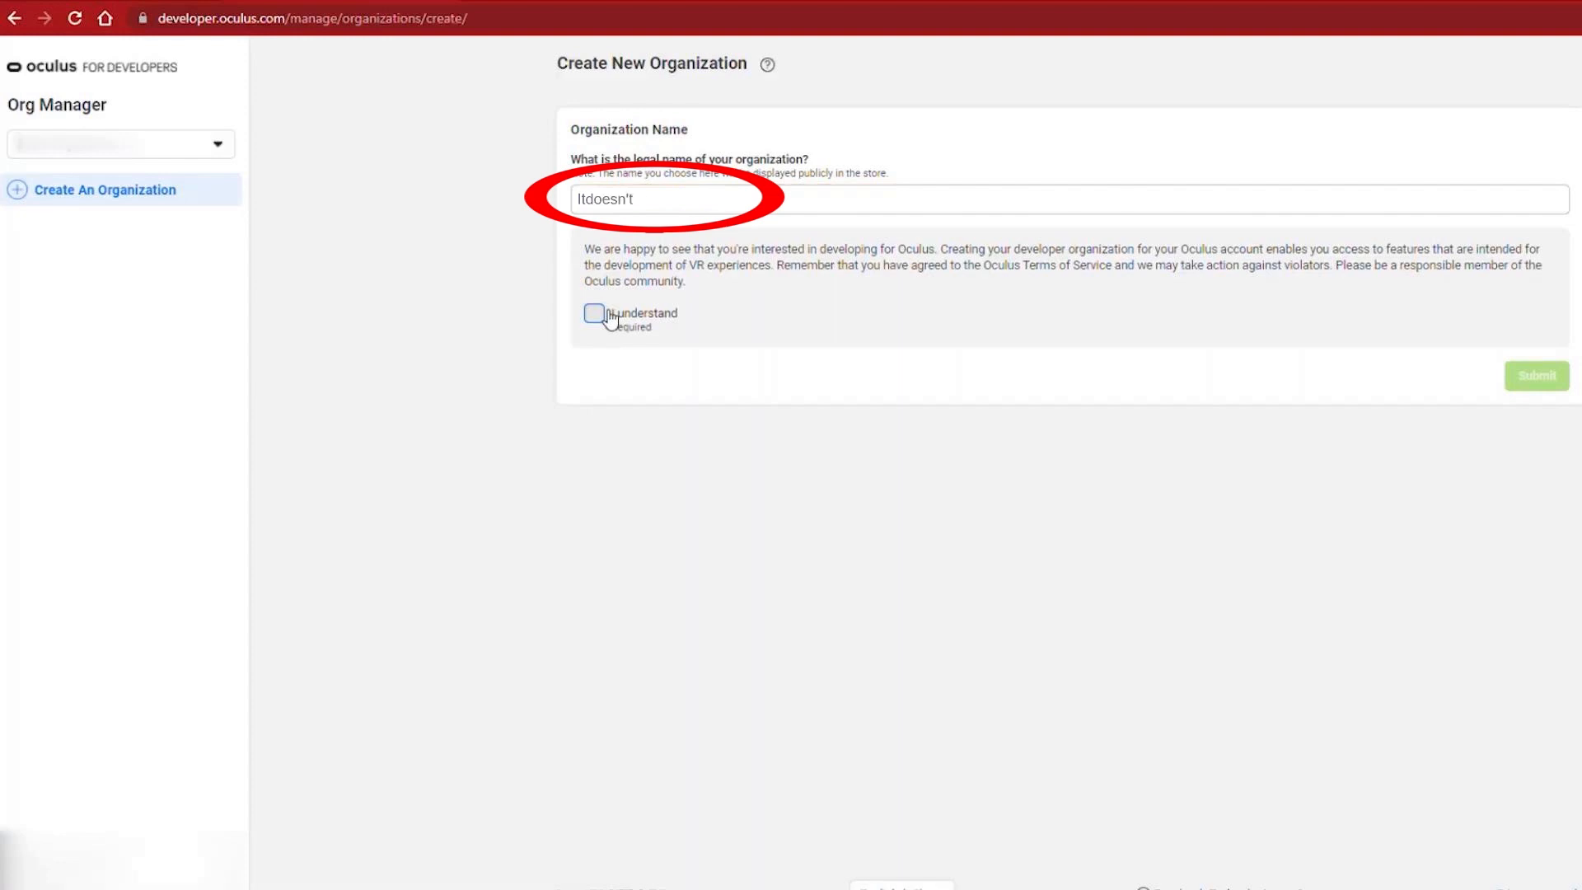
type("matte")
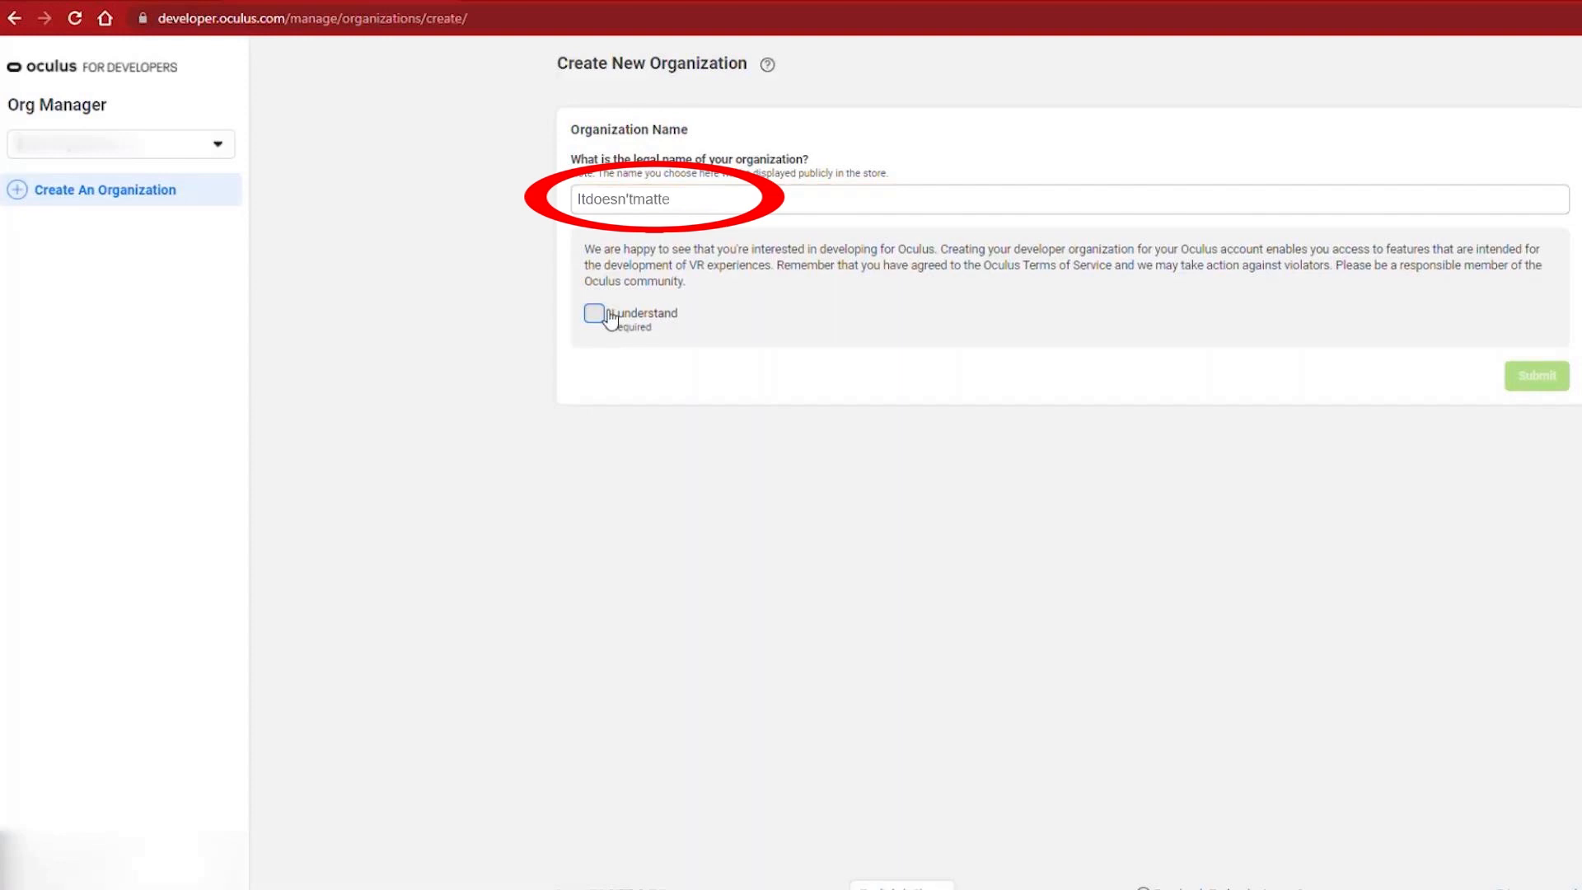
type("rwhat")
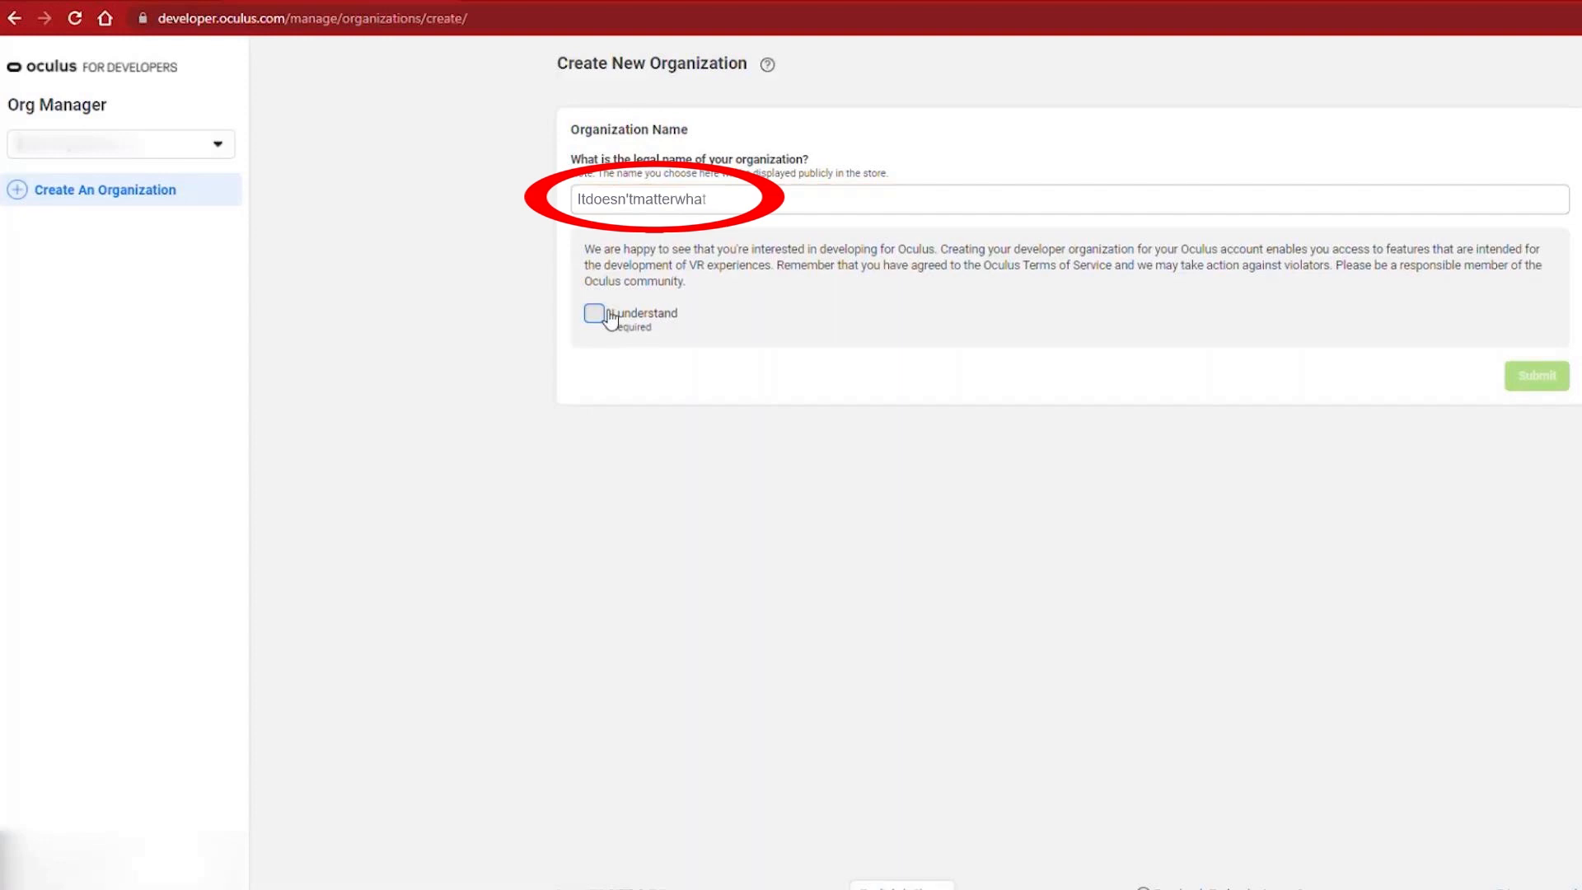
Tick 'I understand', submit the organization, and agree to the NDA
left_click(593, 313)
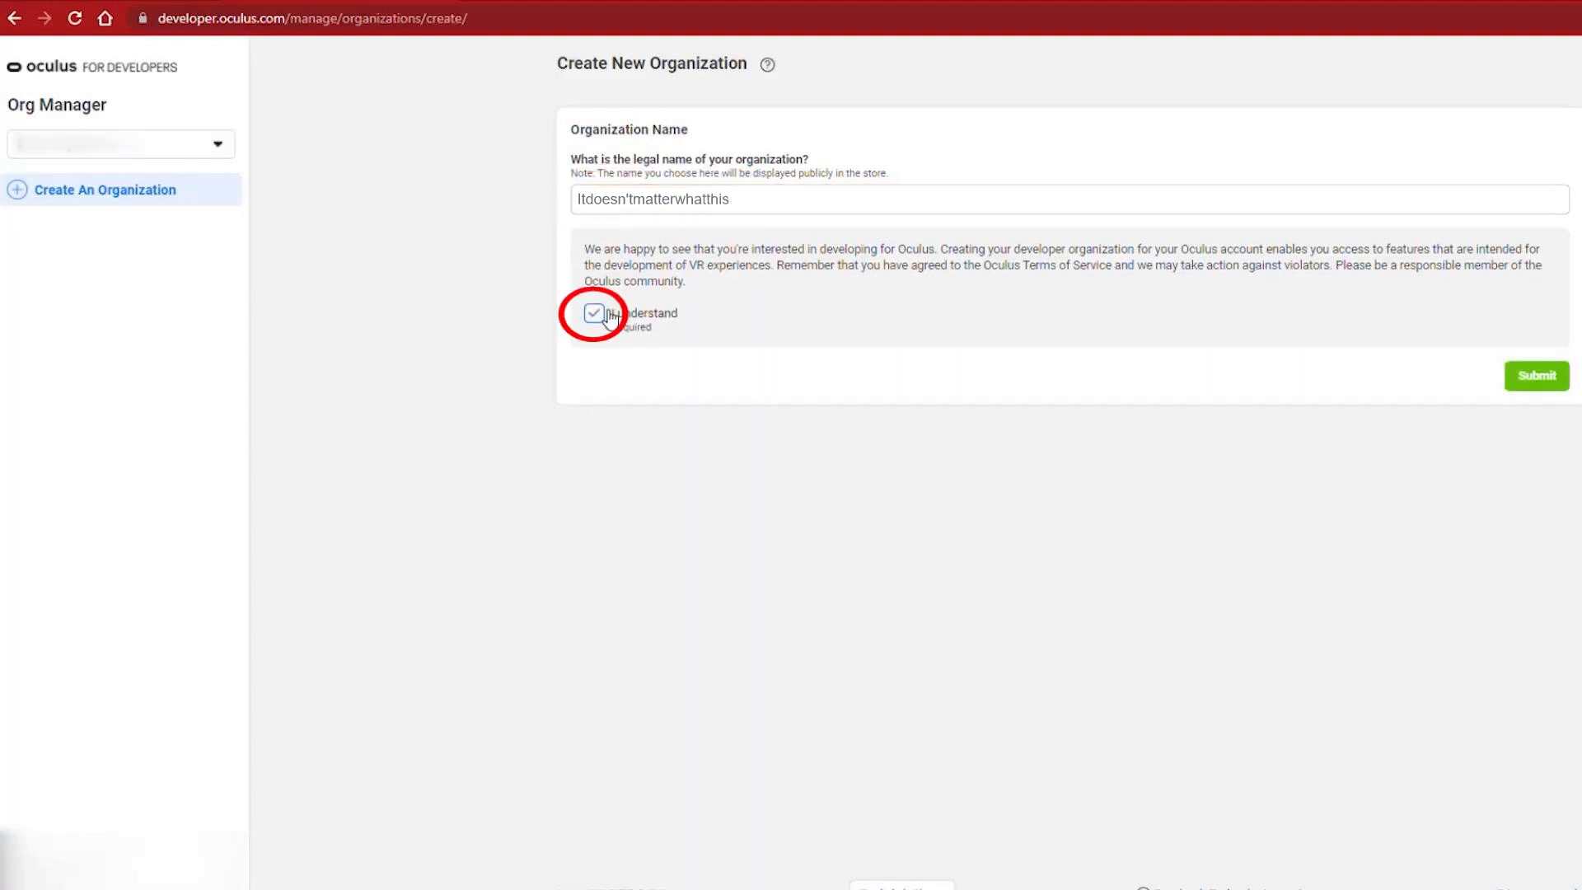
left_click(1534, 375)
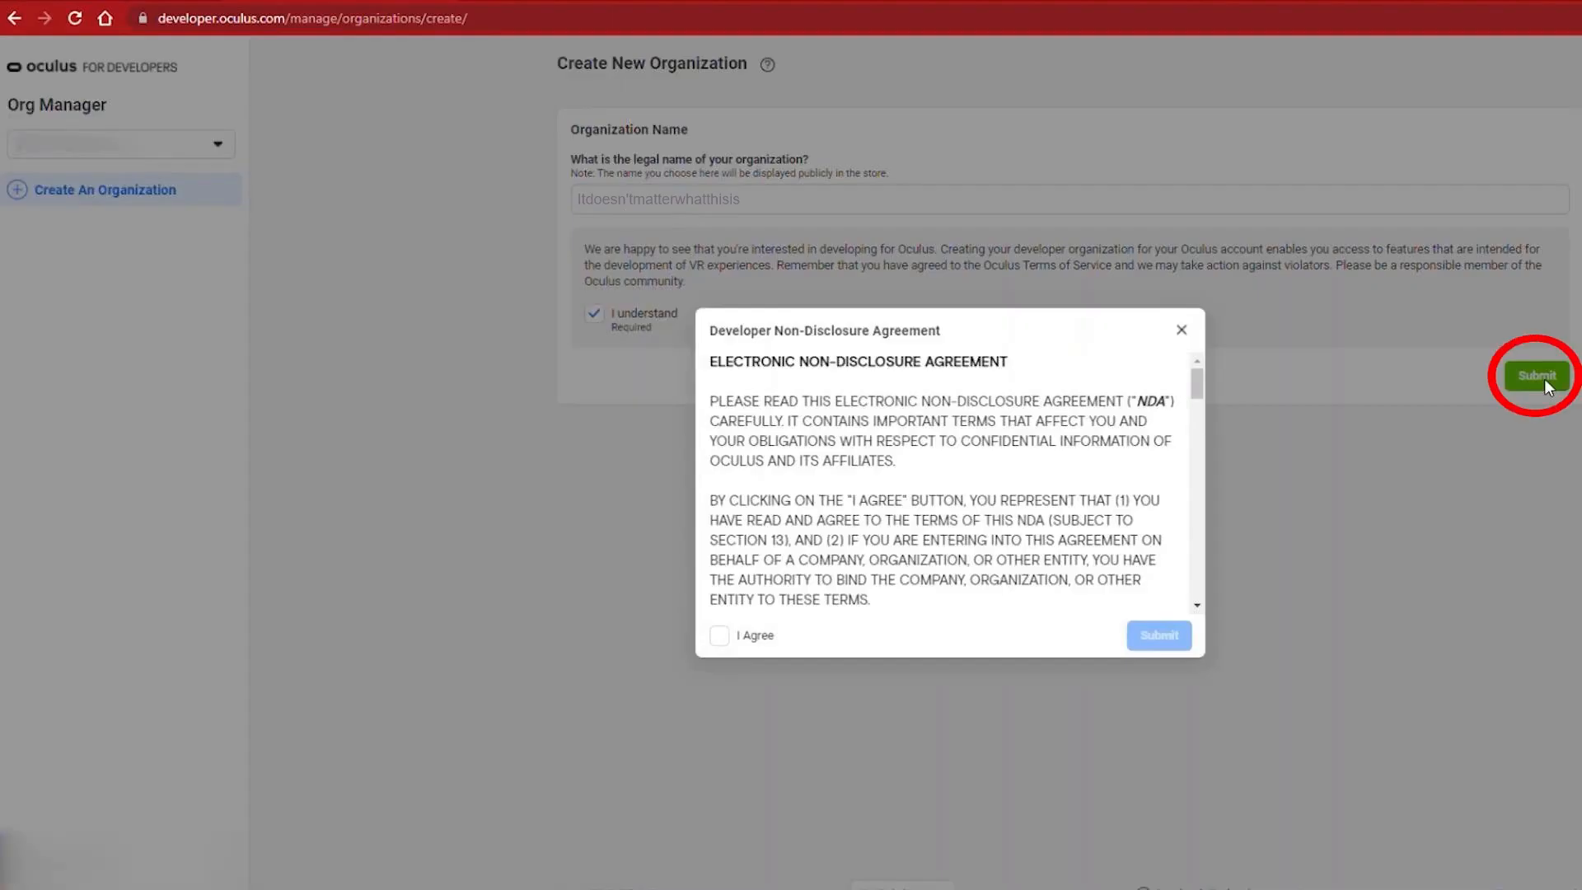
left_click(719, 636)
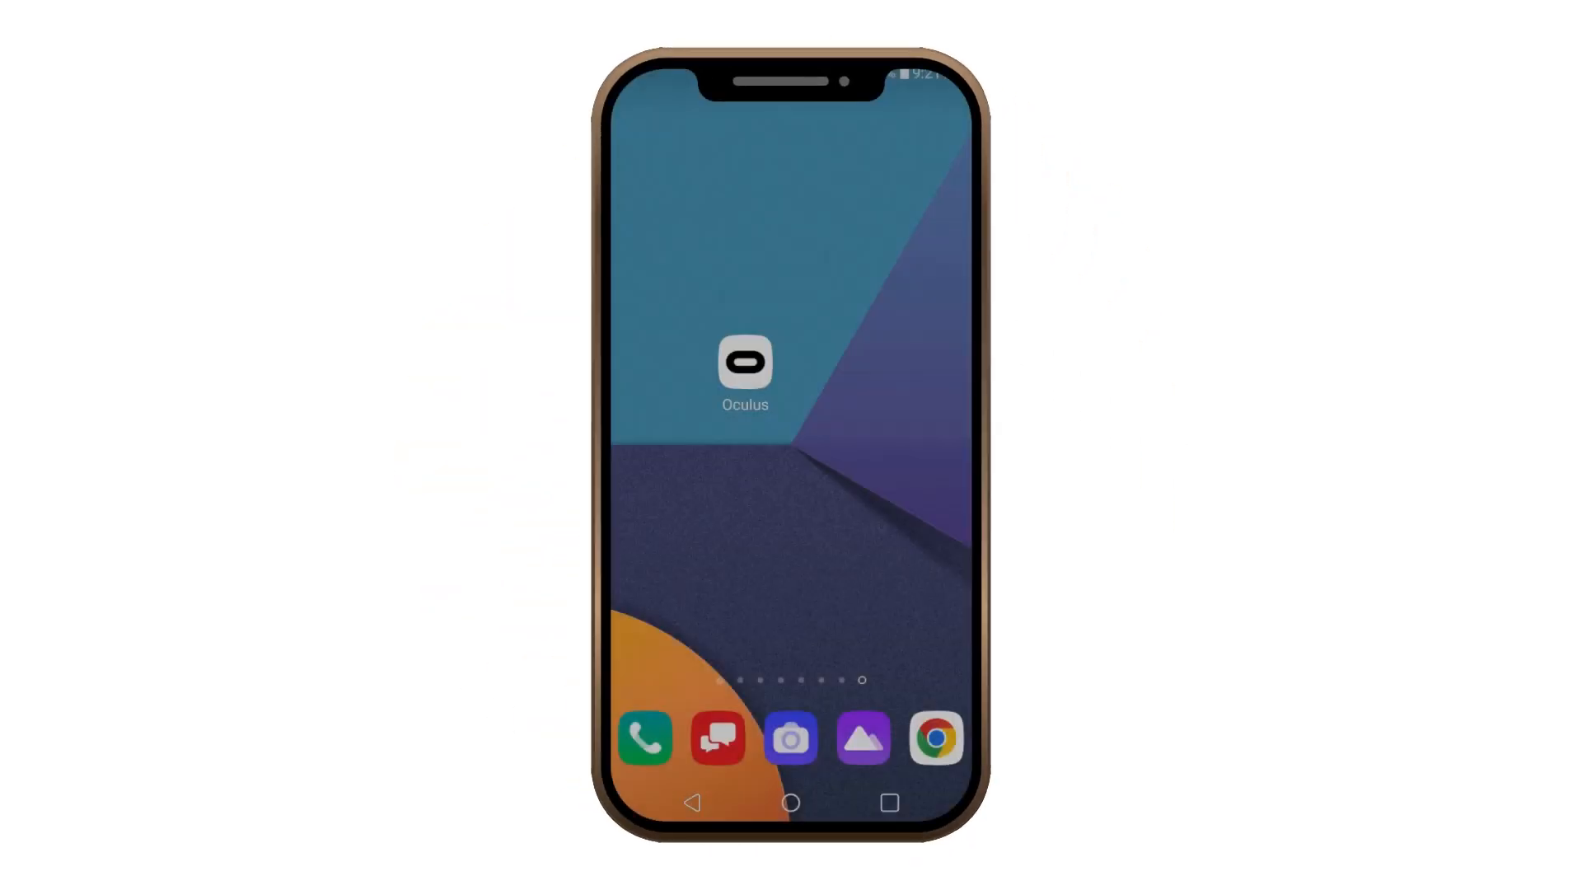
In the Oculus app, open My Quest 2's device settings and its Developer Mode option
left_click(745, 361)
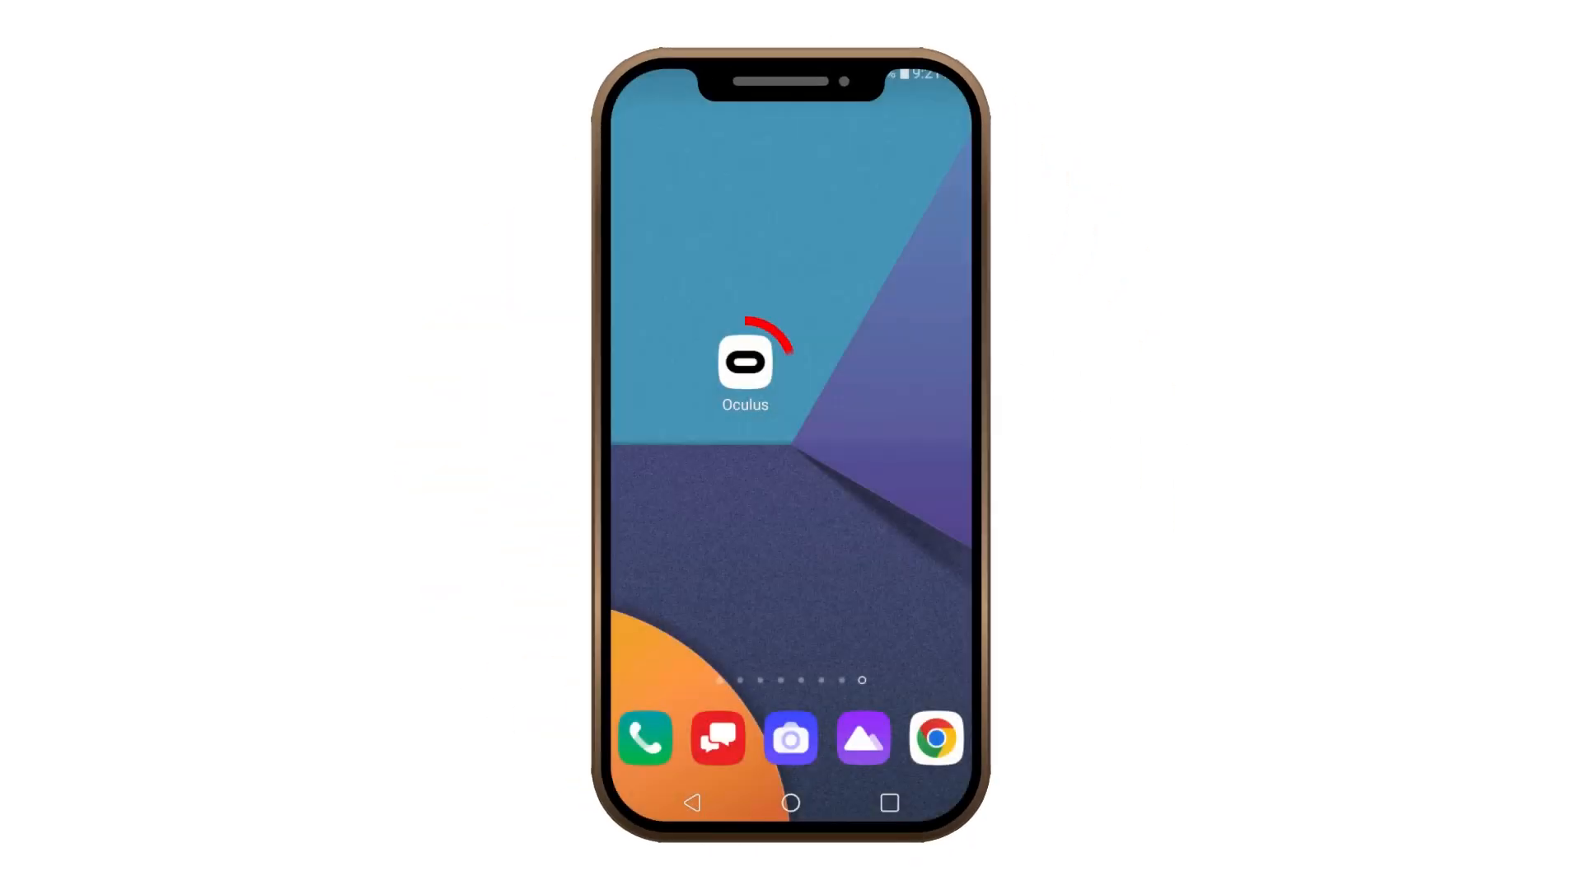
left_click(745, 363)
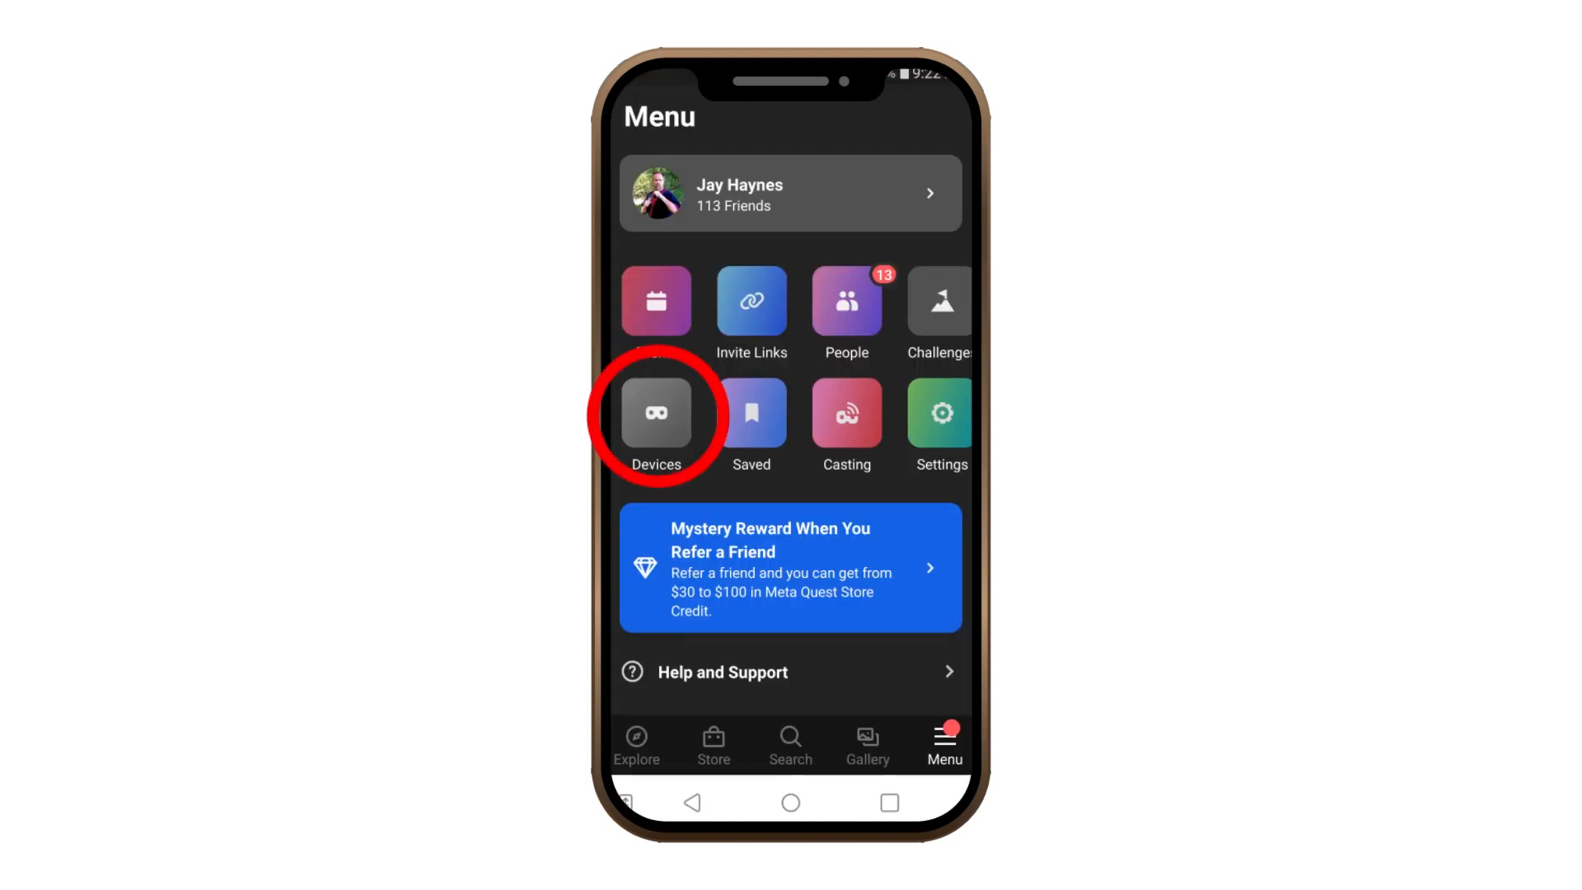
left_click(655, 414)
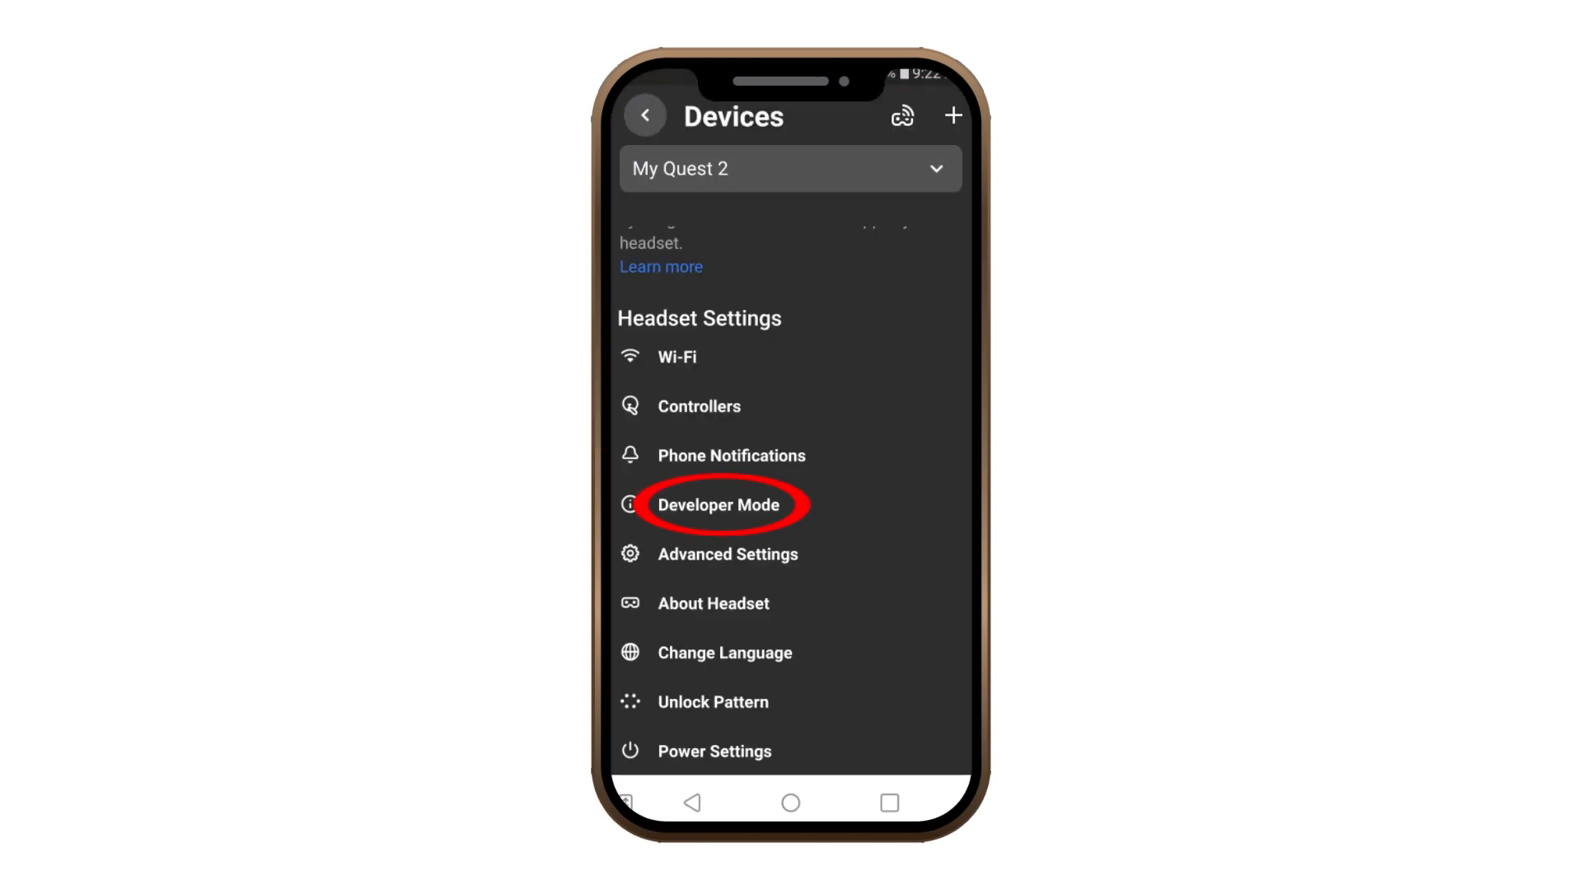
left_click(718, 504)
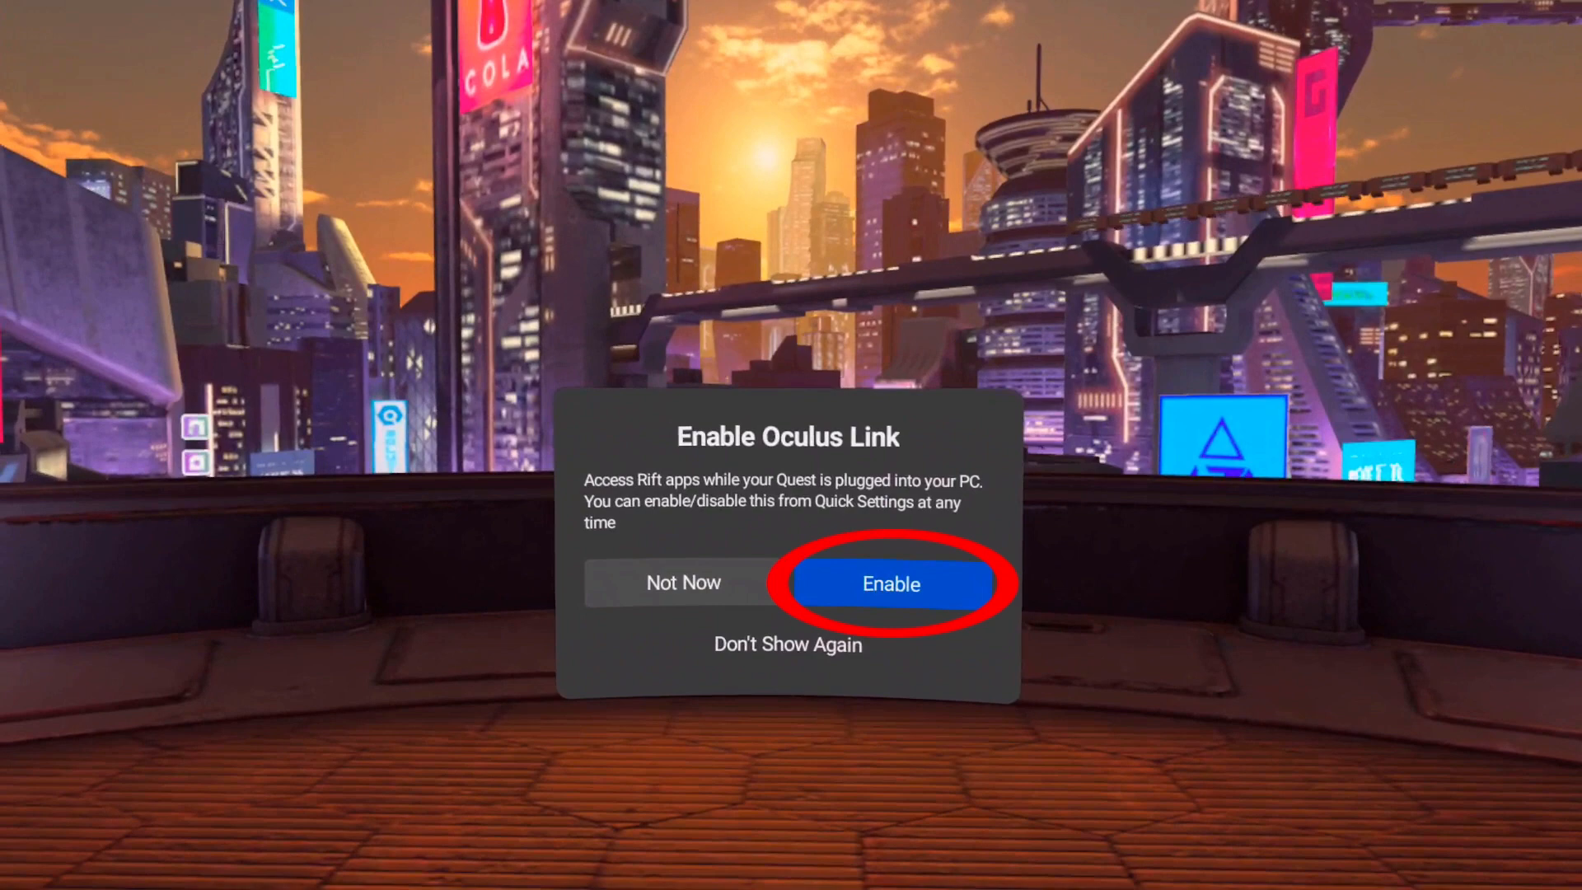
Enable Oculus Link from the headset's prompt
left_click(888, 583)
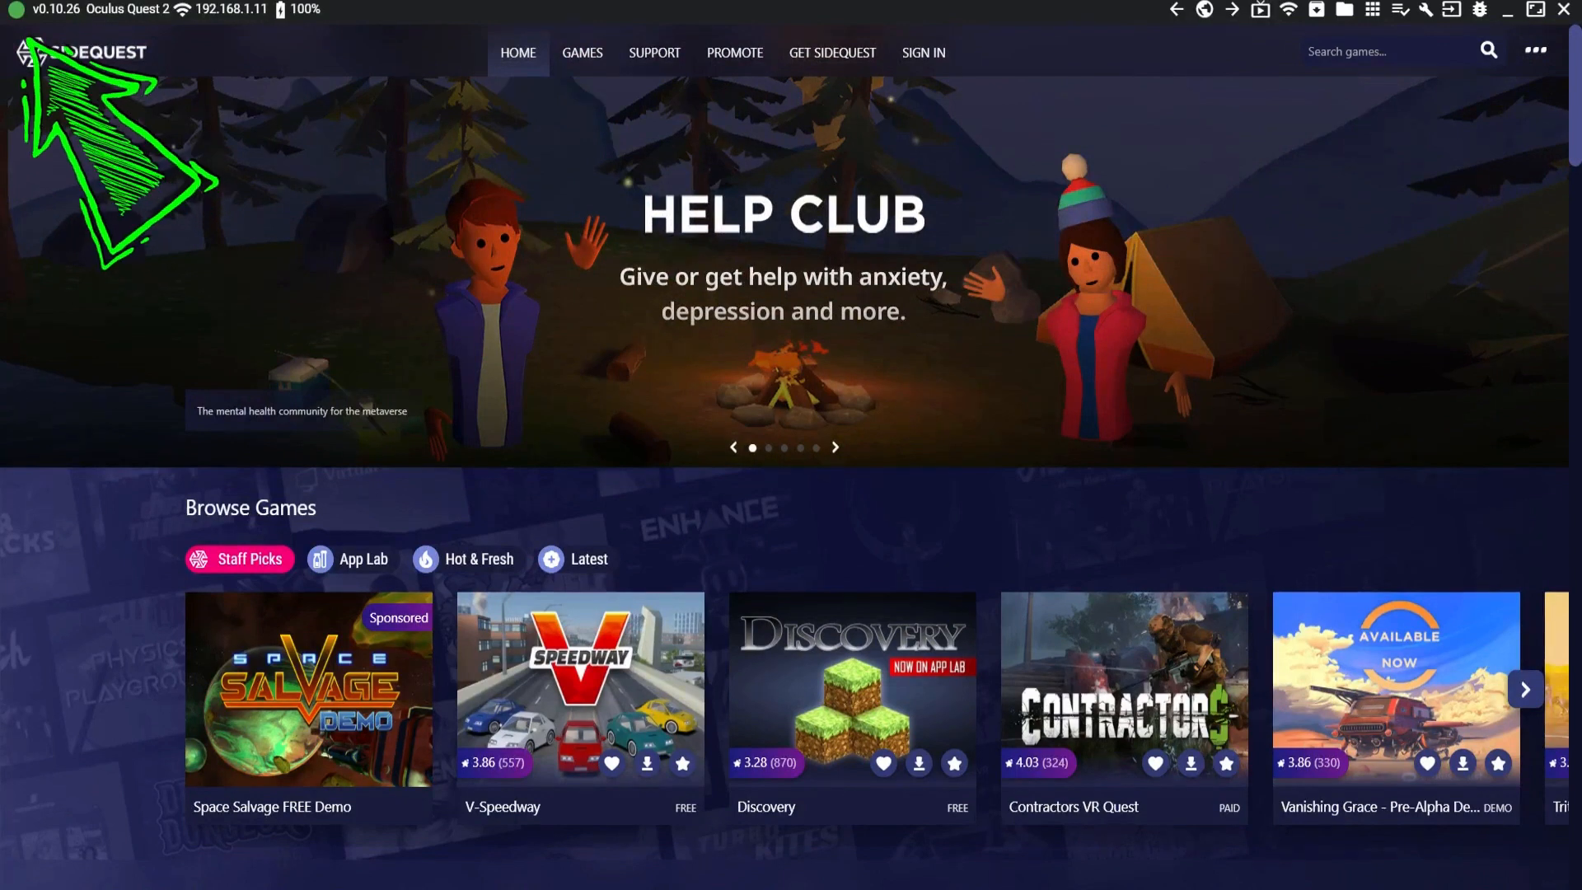
mouse_move(91, 131)
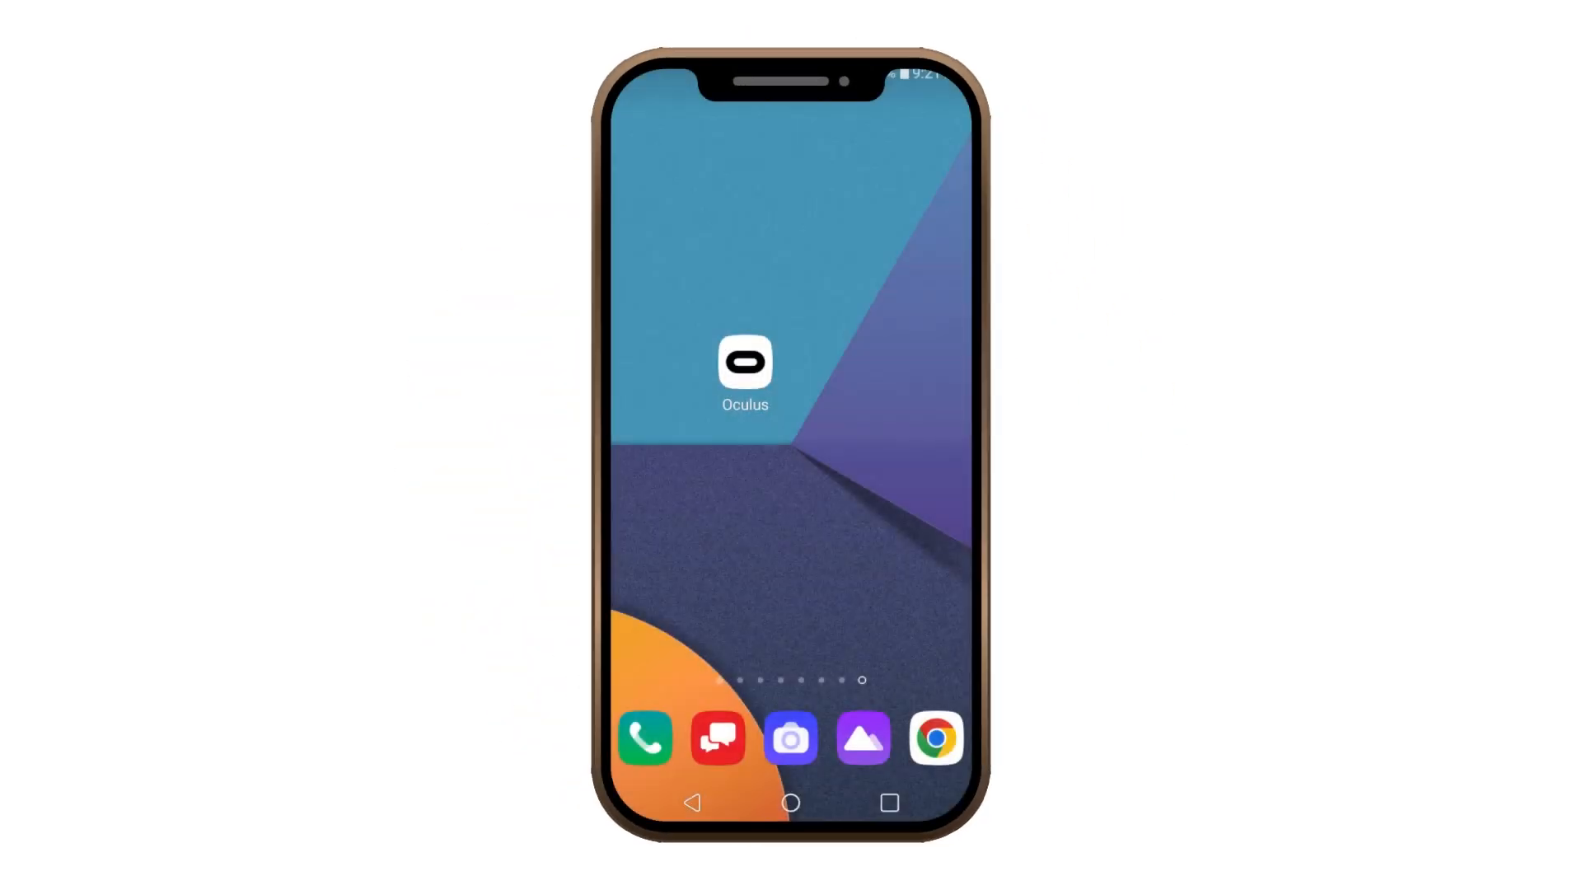
Relaunch the Oculus app and reopen My Quest 2's headset settings list
left_click(743, 363)
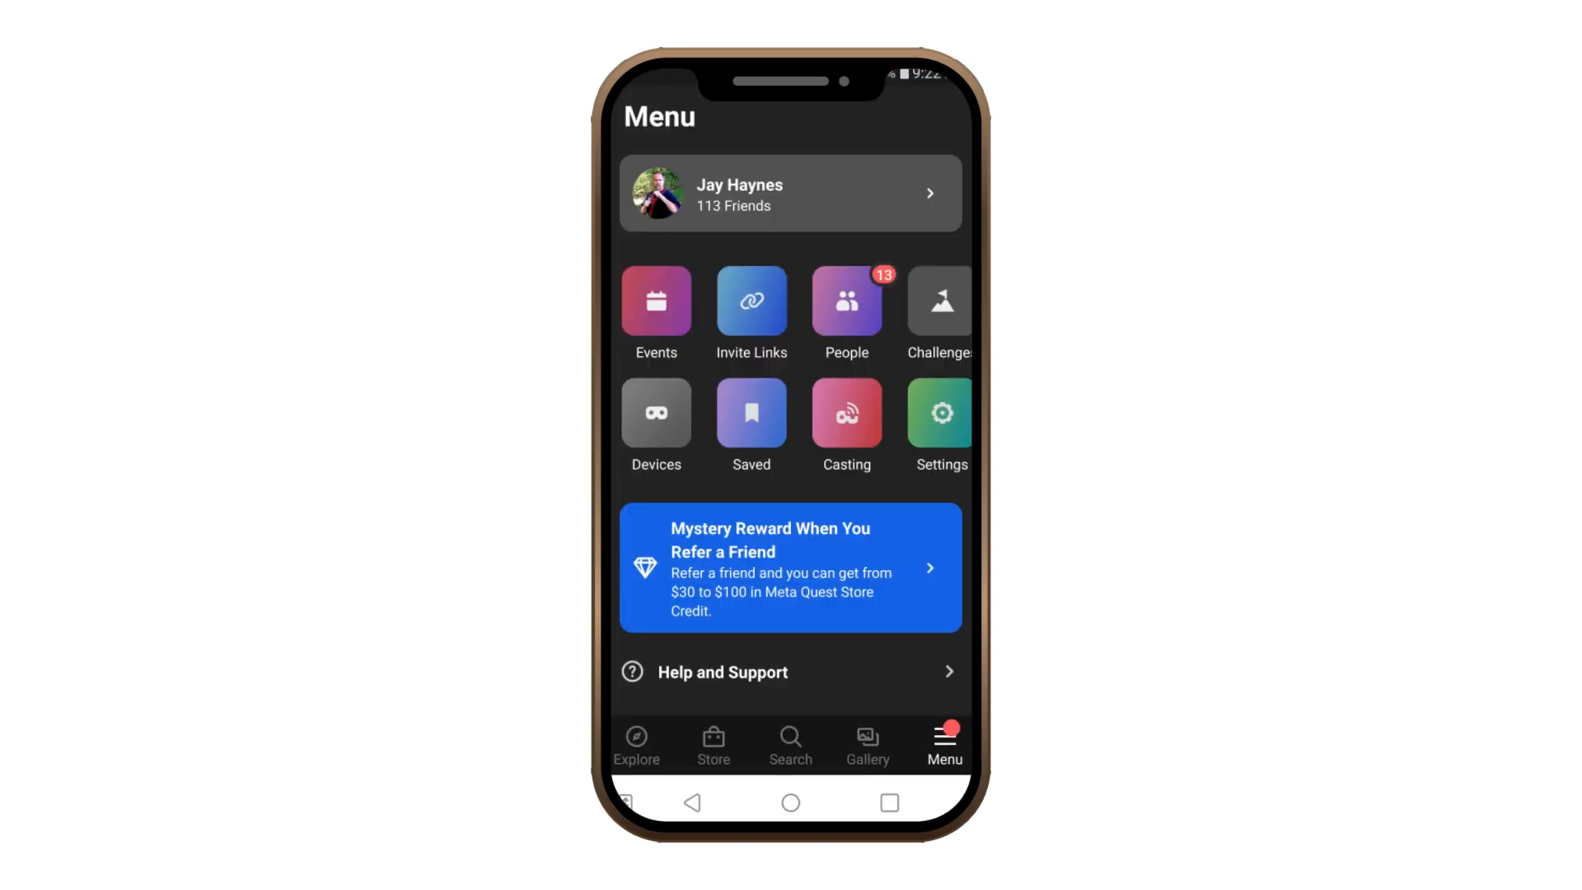
left_click(655, 416)
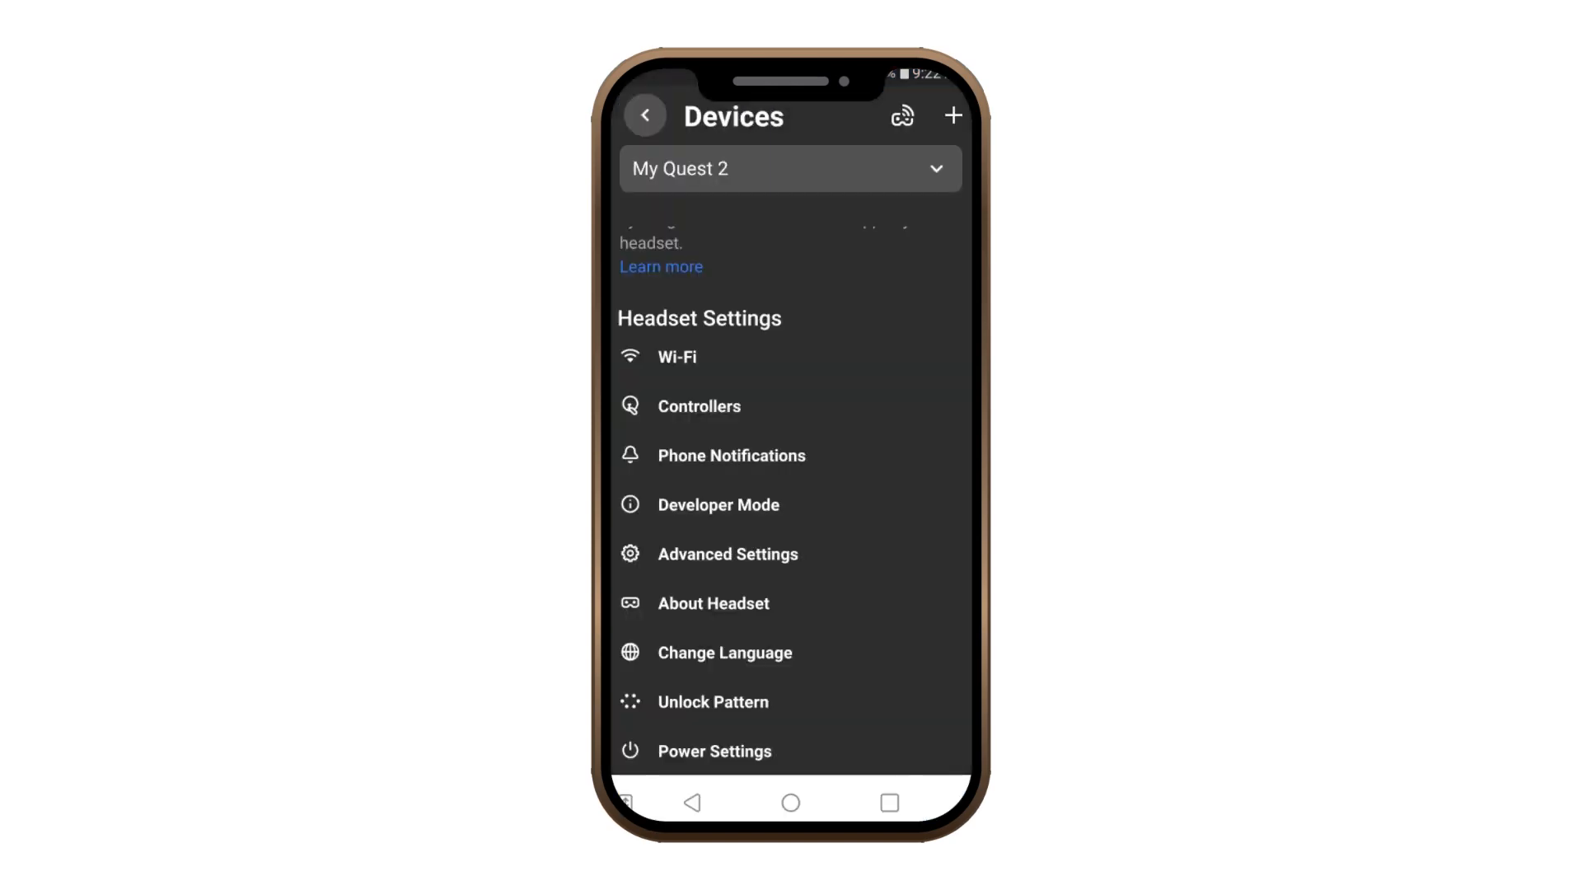
left_click(718, 505)
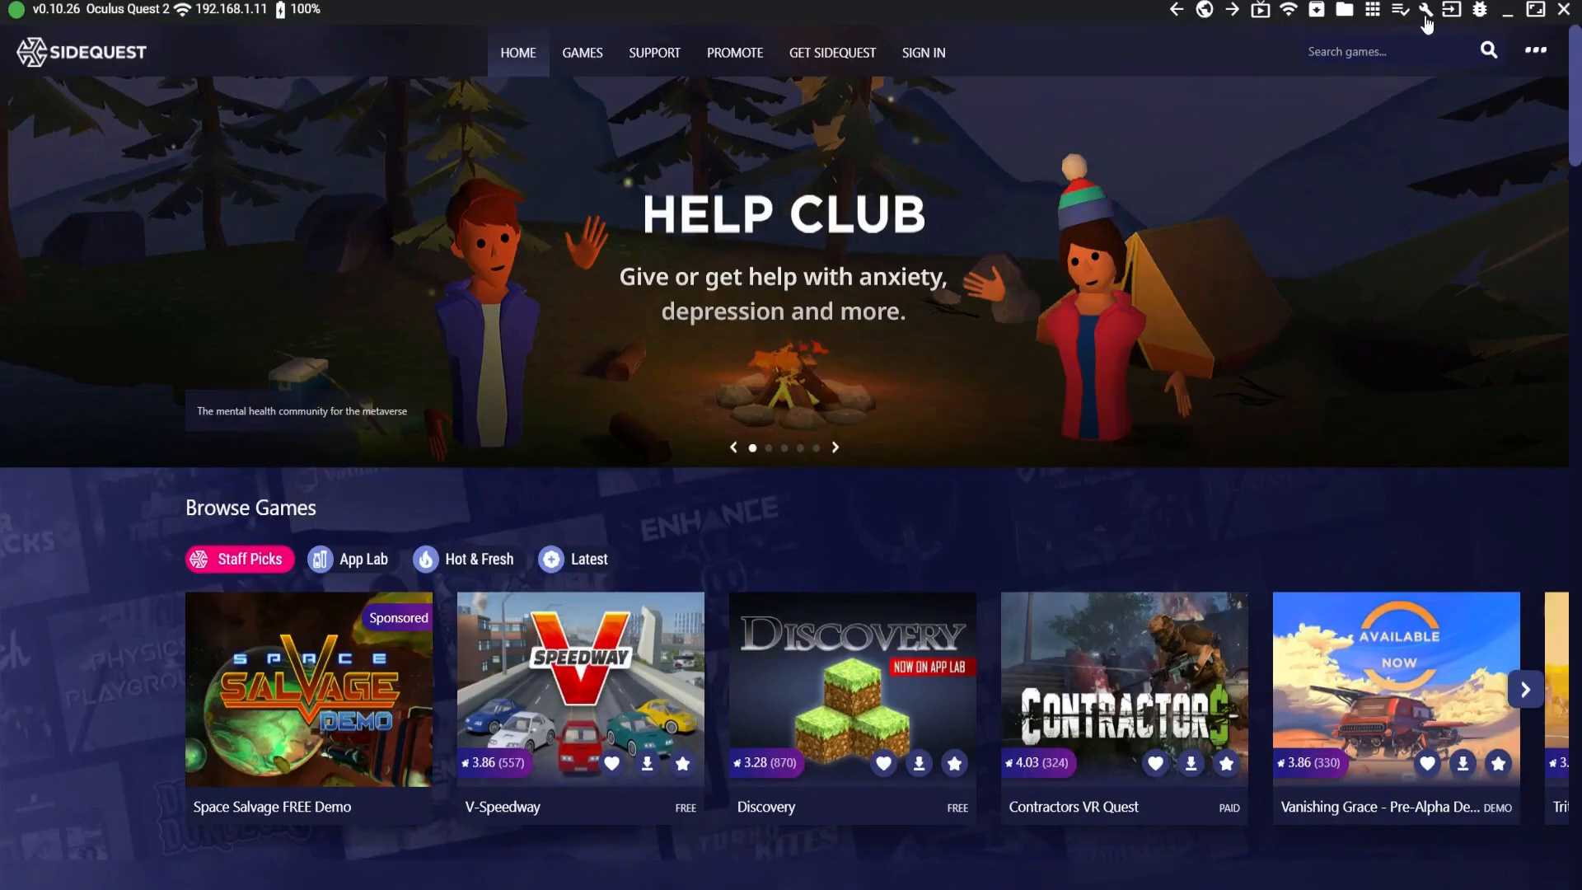
Open SideQuest's wrench 'Device settings & tools' page and scroll through its headset options
left_click(1425, 9)
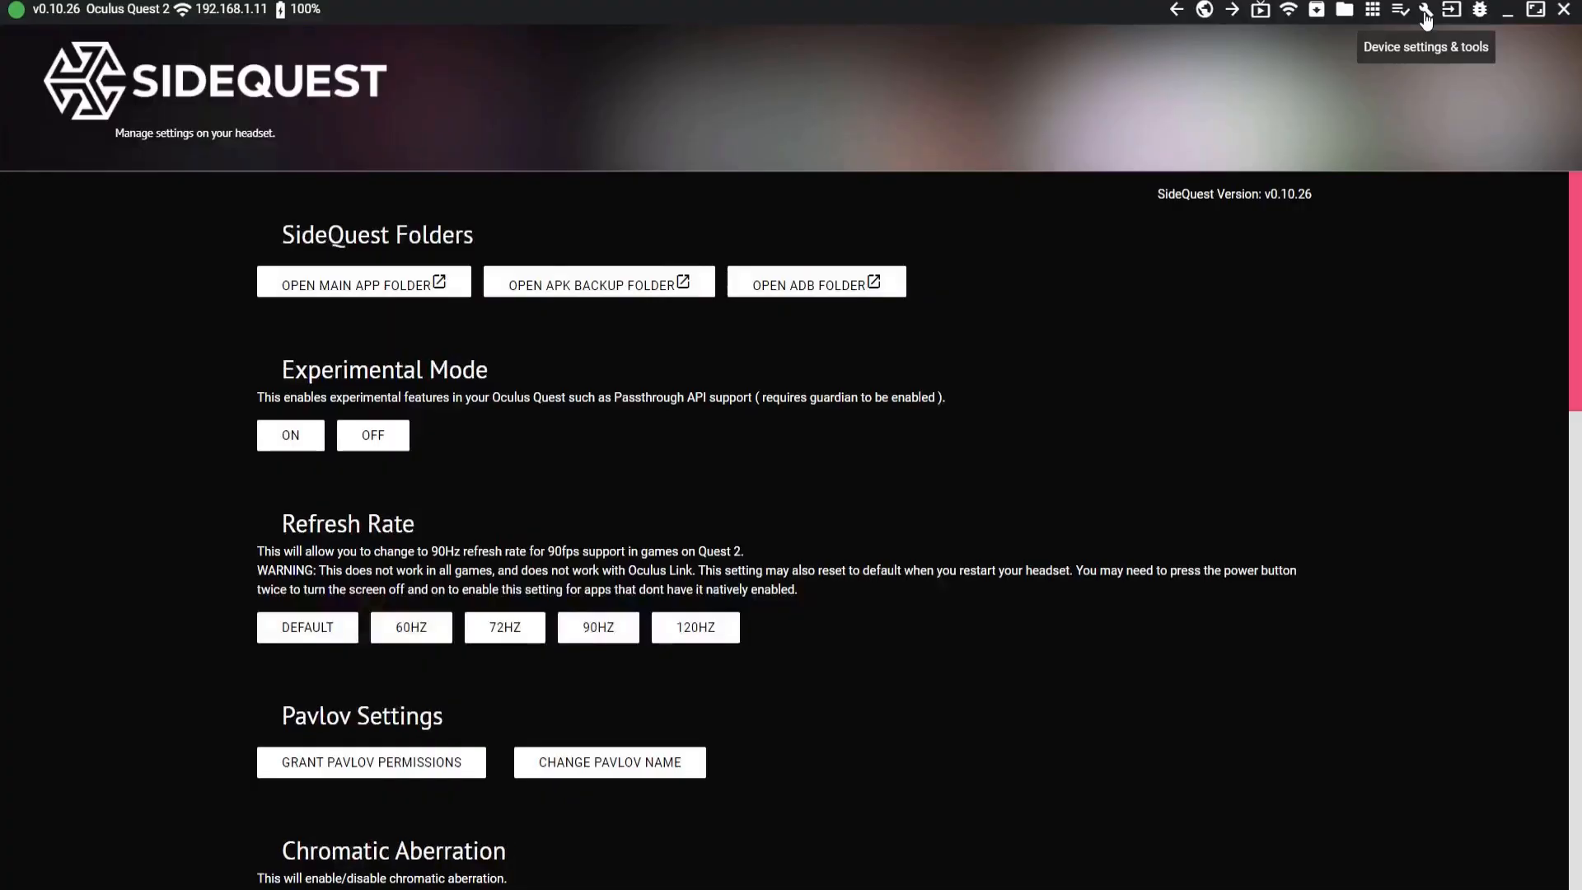
scroll("down", 3)
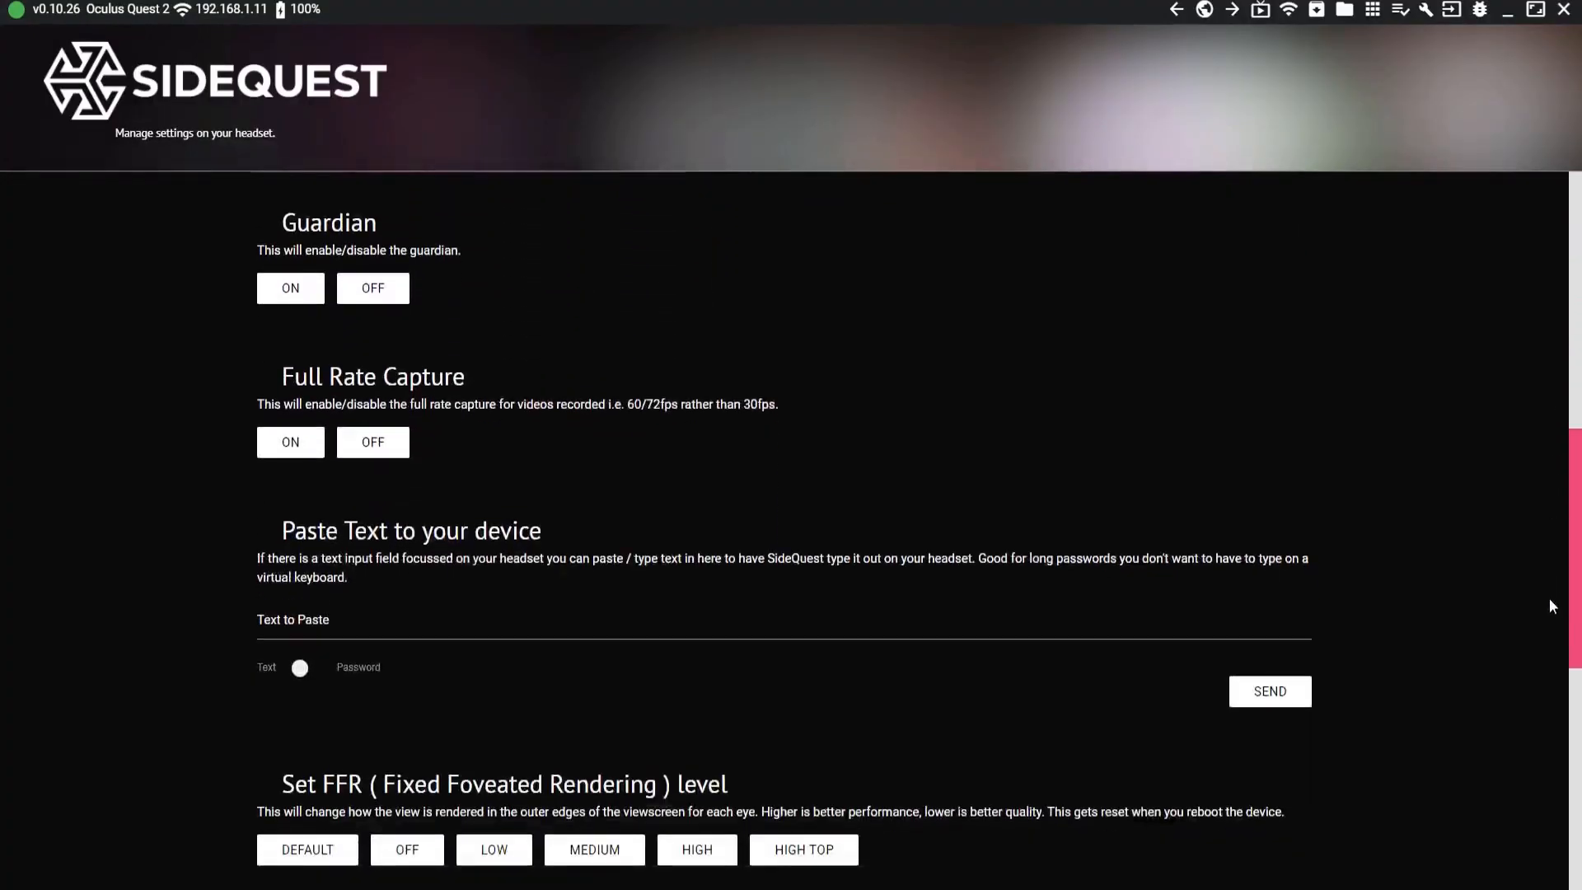
scroll("down", 3)
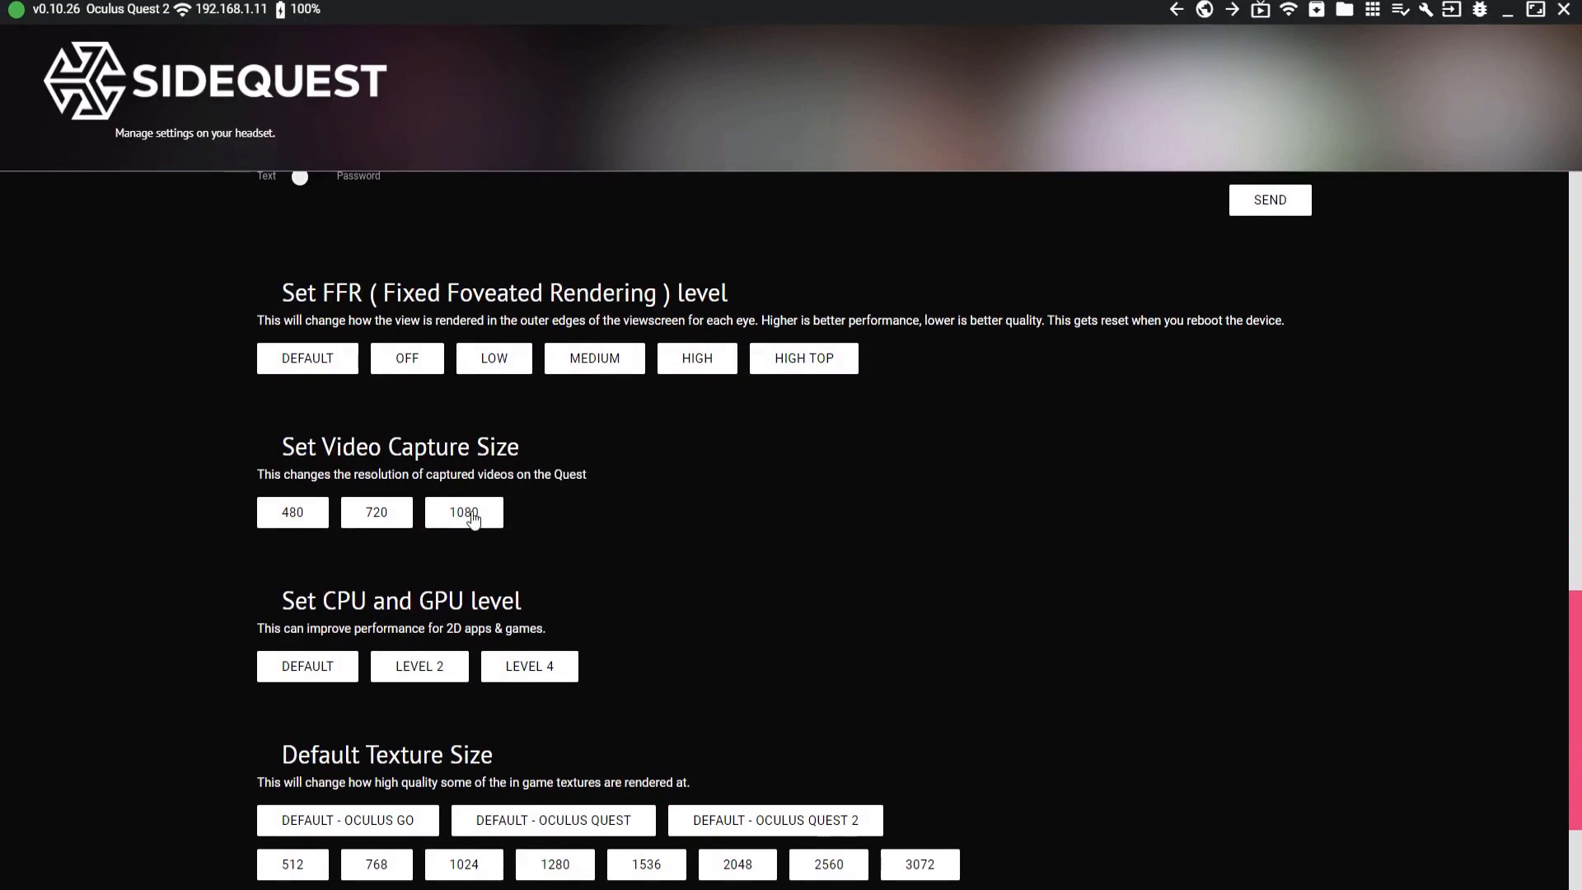
scroll("up", 3)
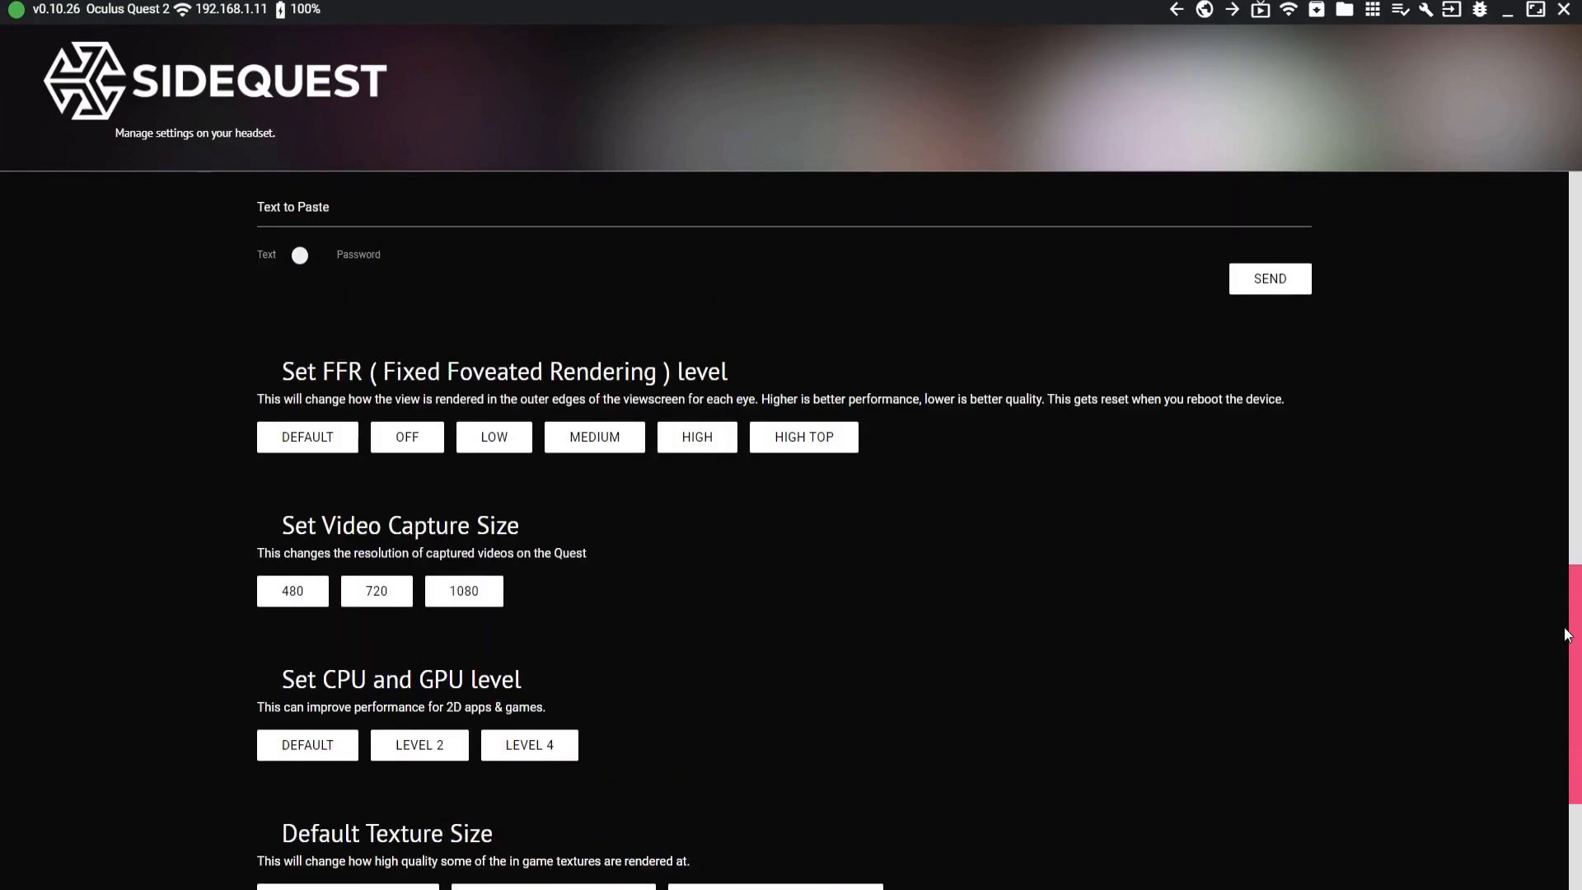
scroll("up", 3)
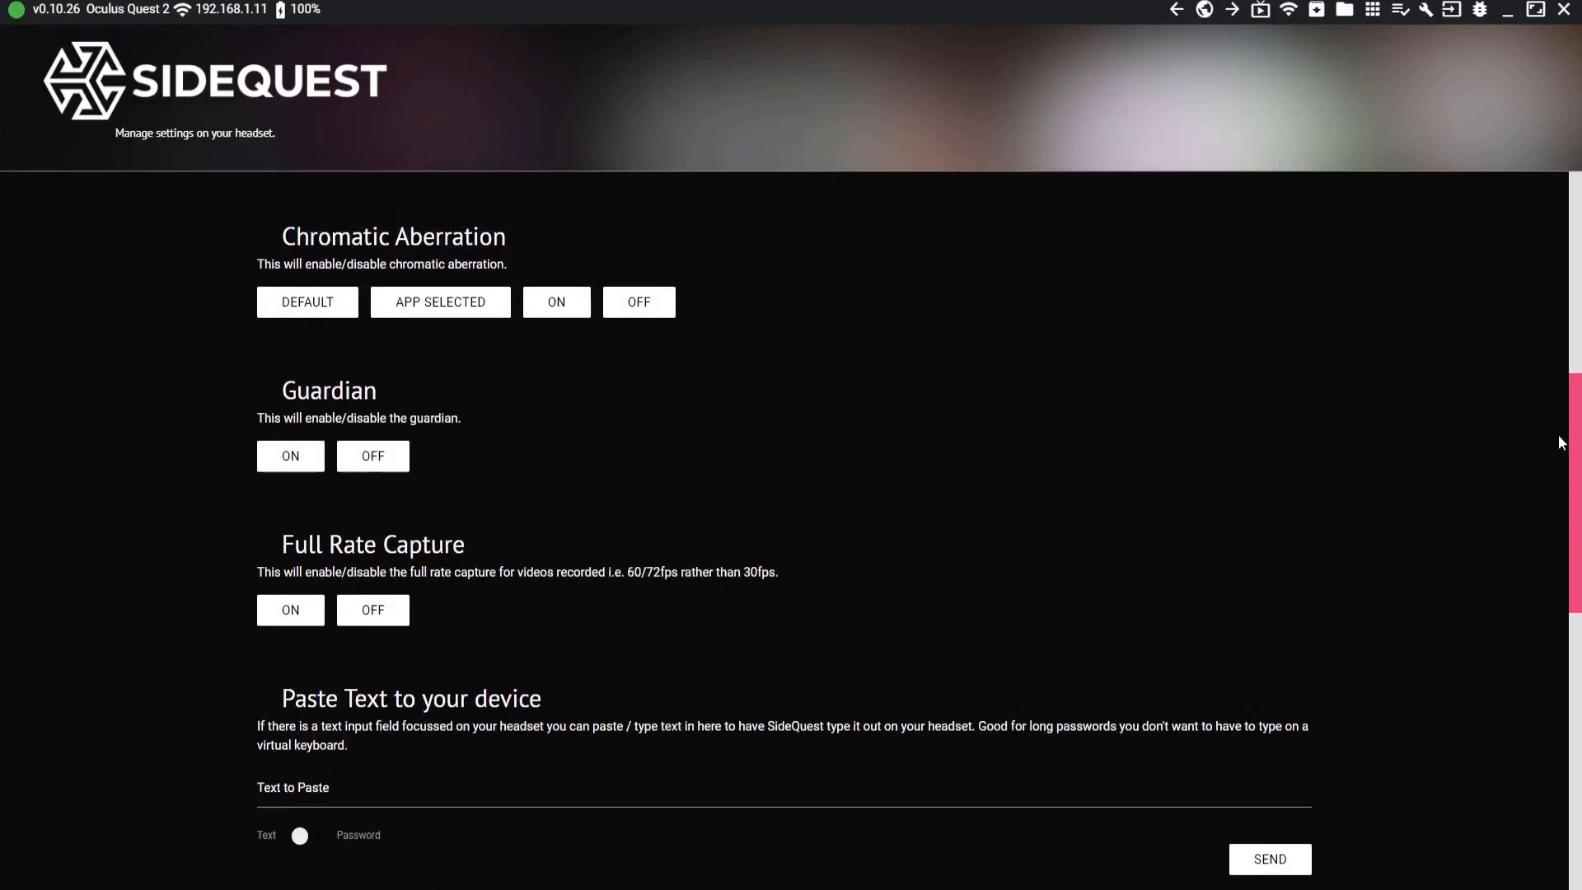
mouse_move(248, 527)
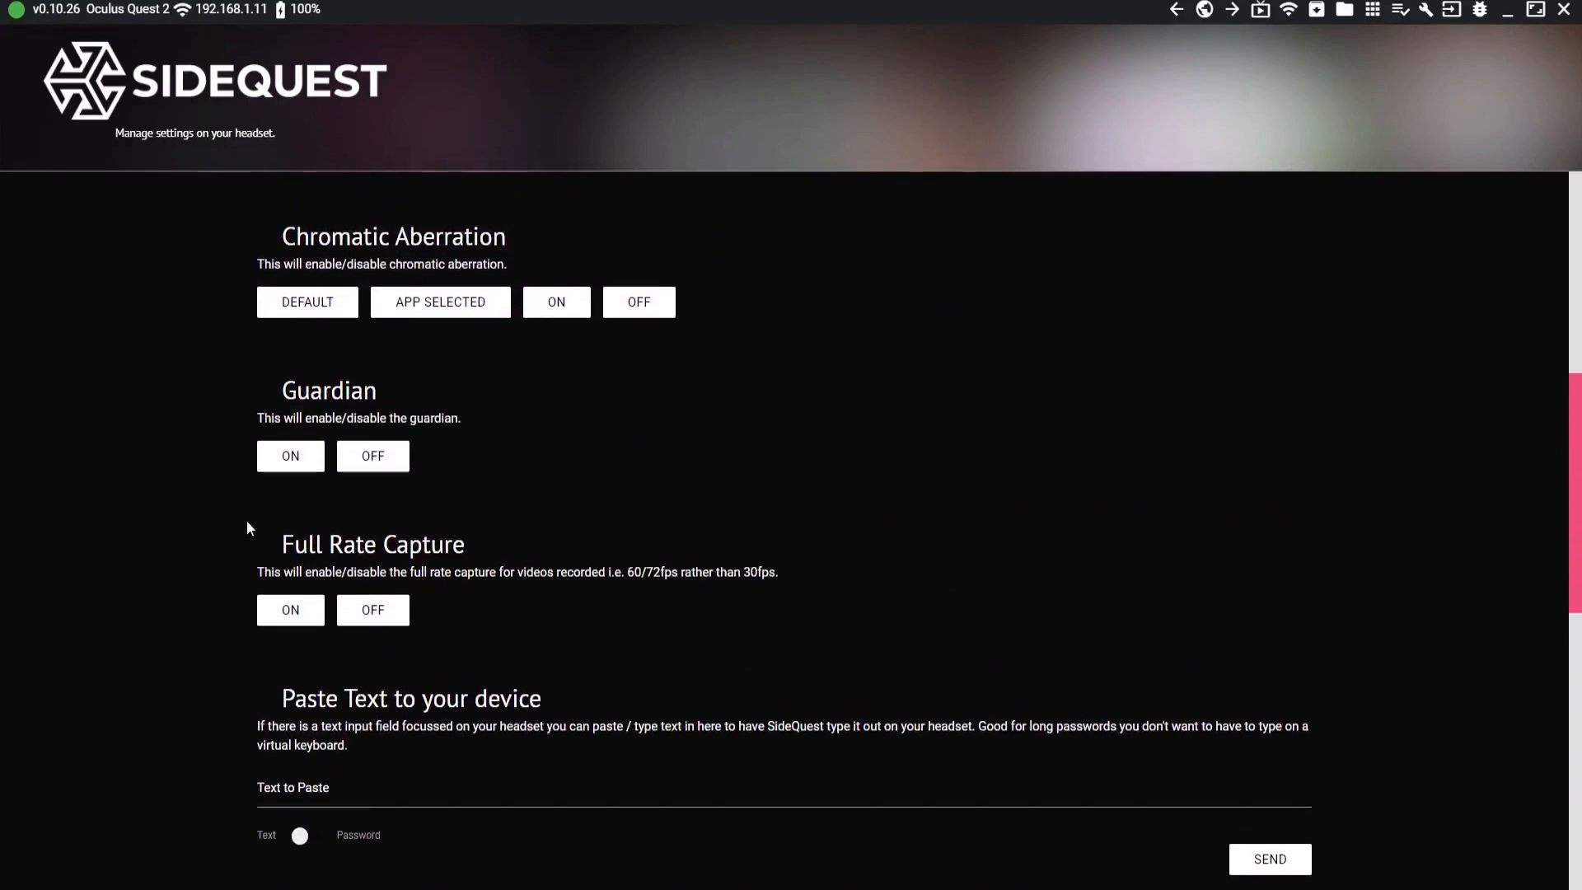
mouse_move(289, 611)
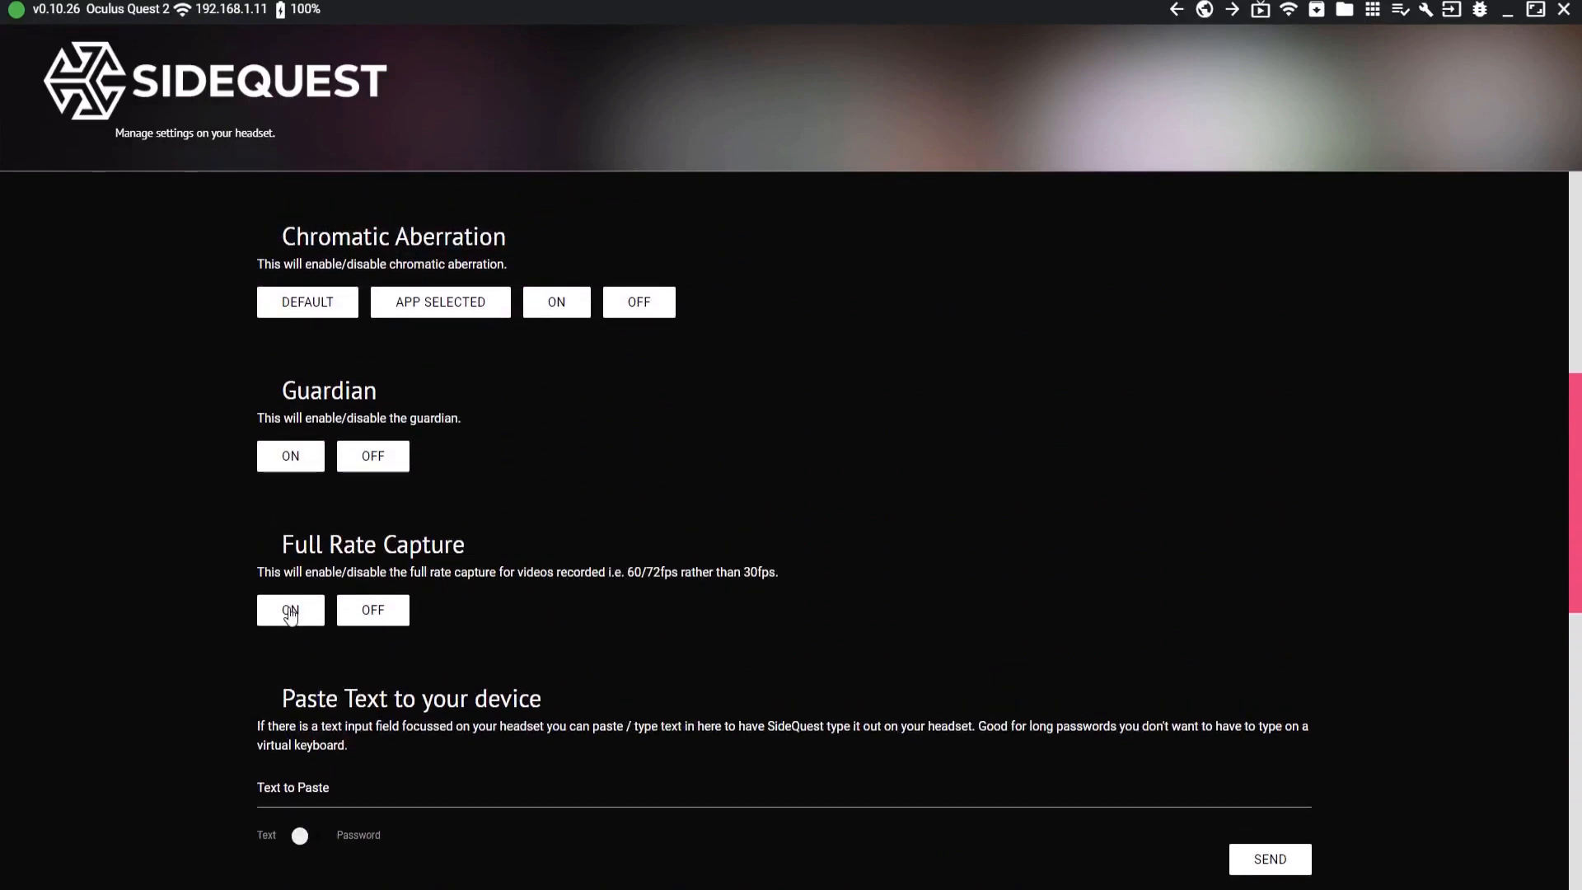